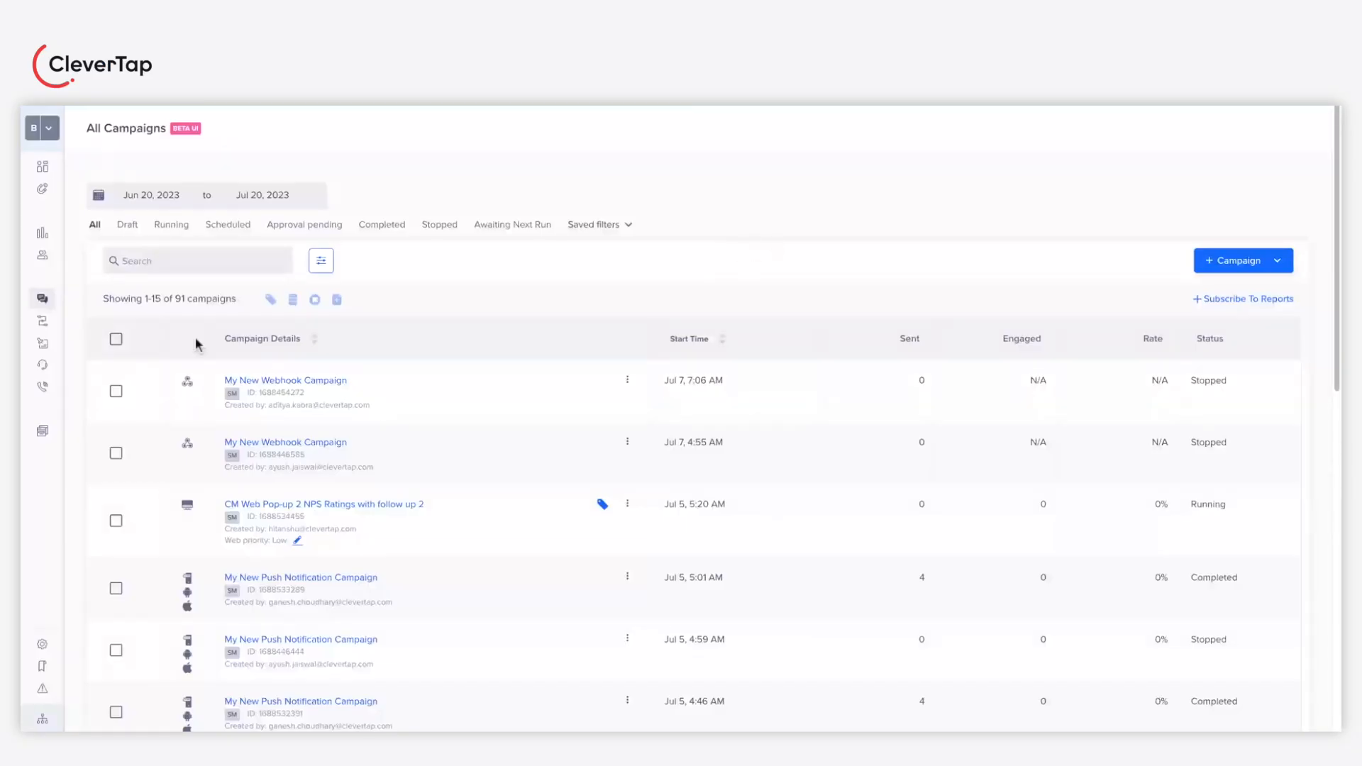
Start a new campaign and choose Web Native Display as its channel.
click(41, 127)
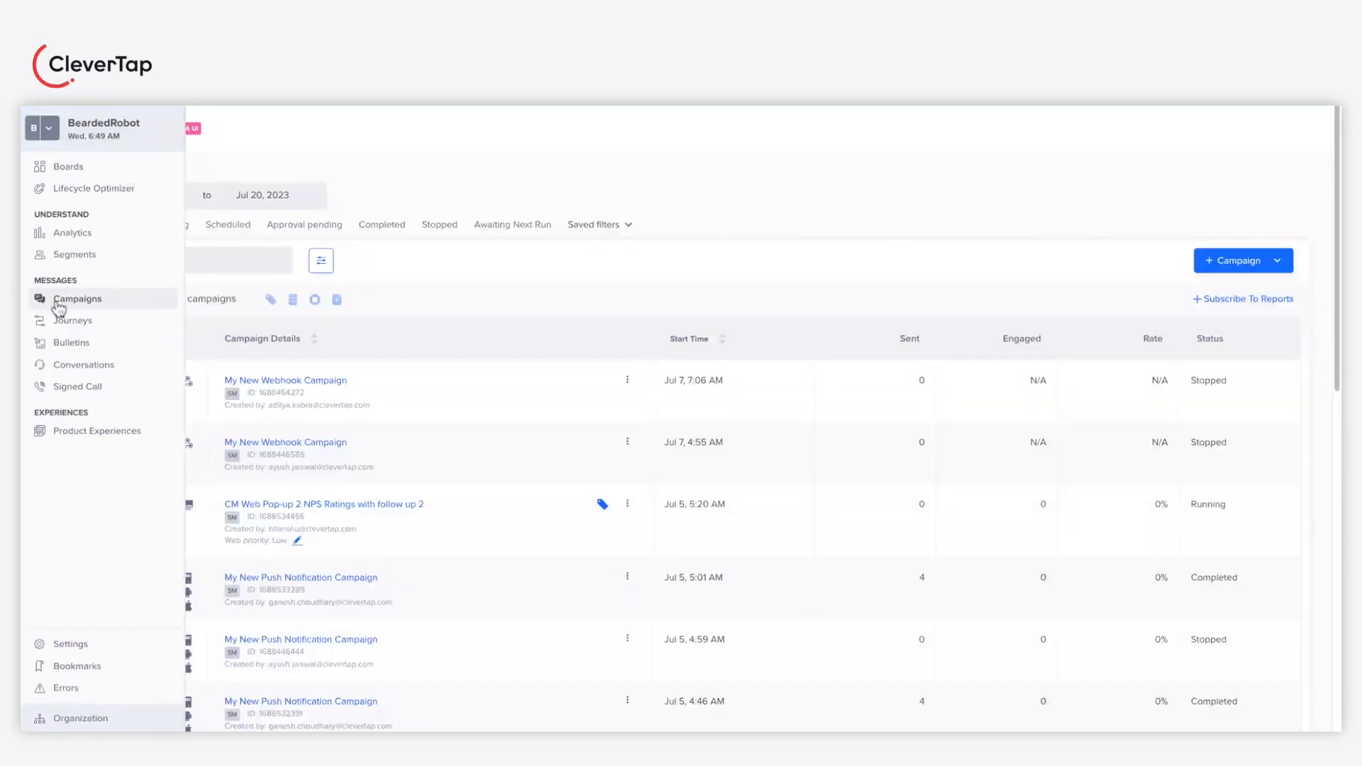
click(1277, 261)
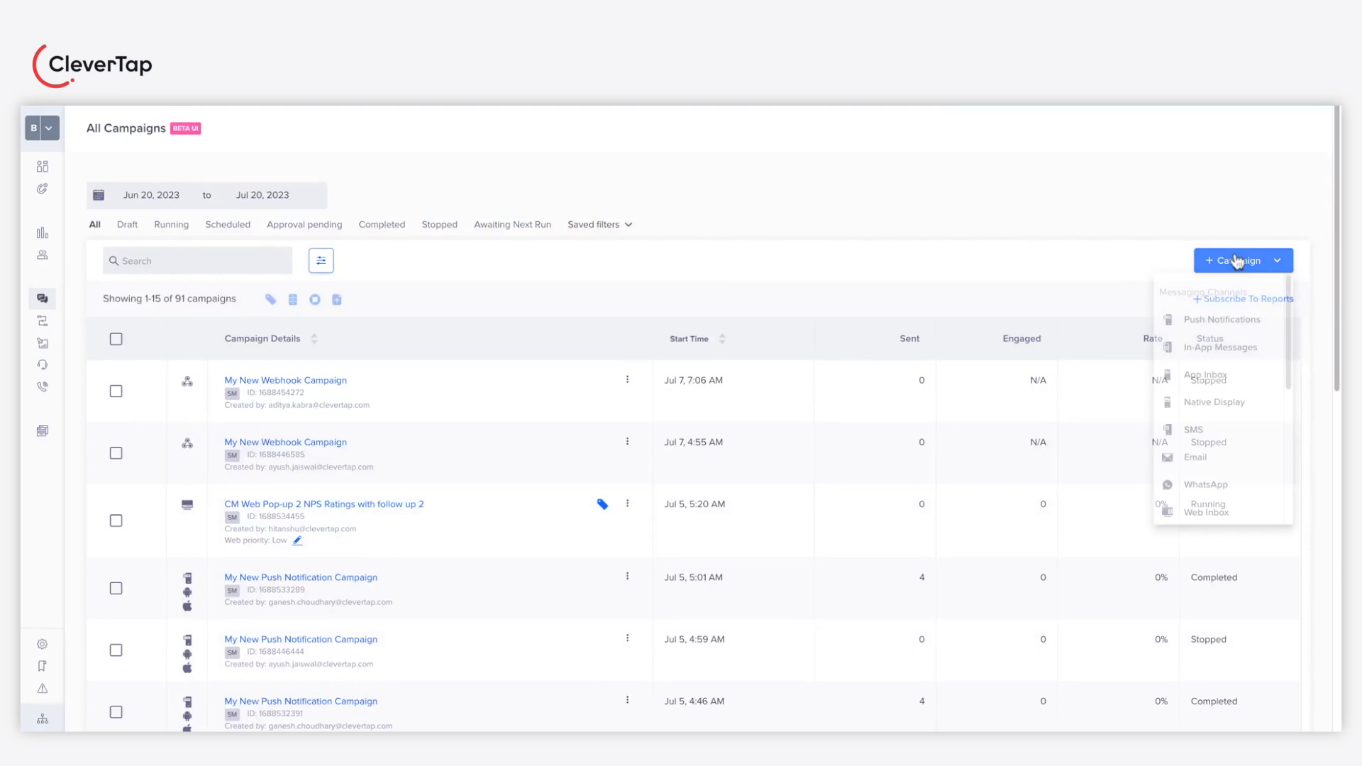
scroll(down, 3)
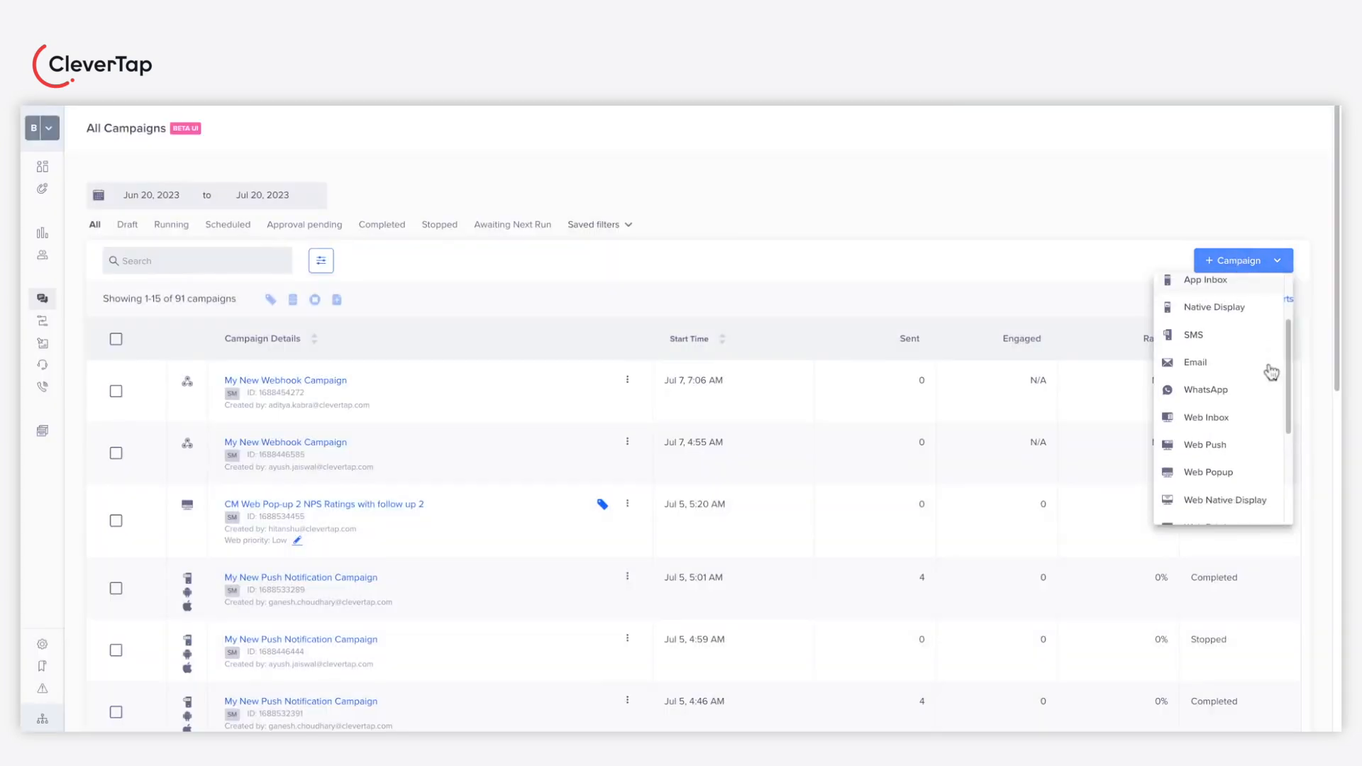
scroll(down, 3)
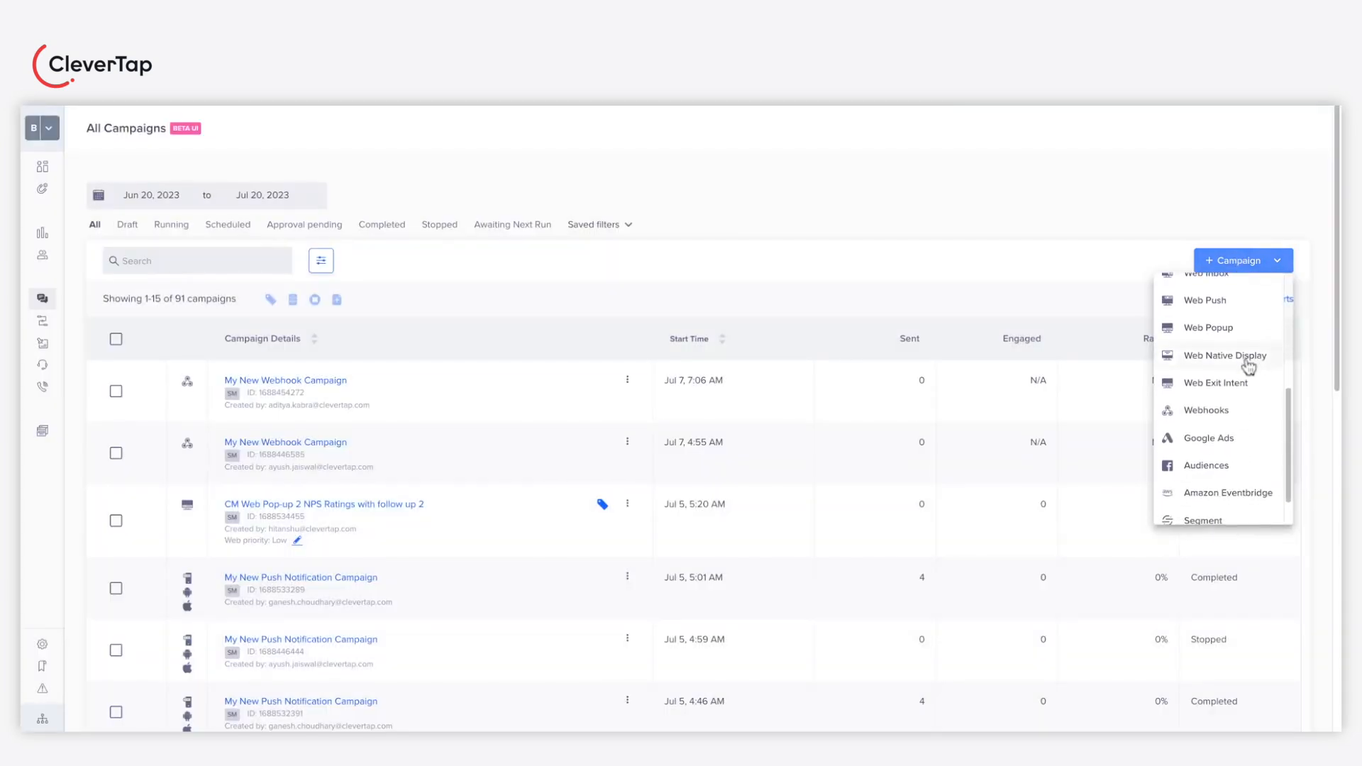
click(1224, 355)
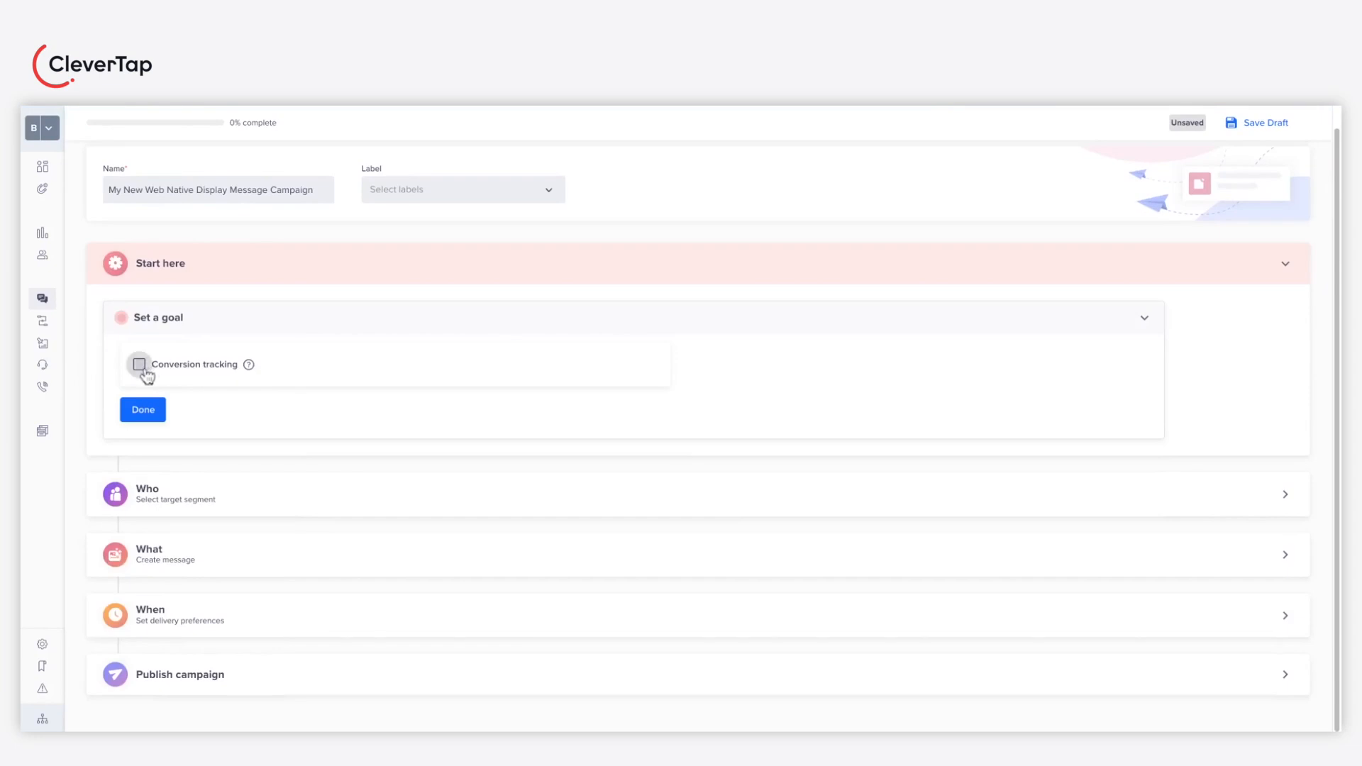
Enable conversion tracking on the Charged event within 5 days and confirm the goal.
click(140, 365)
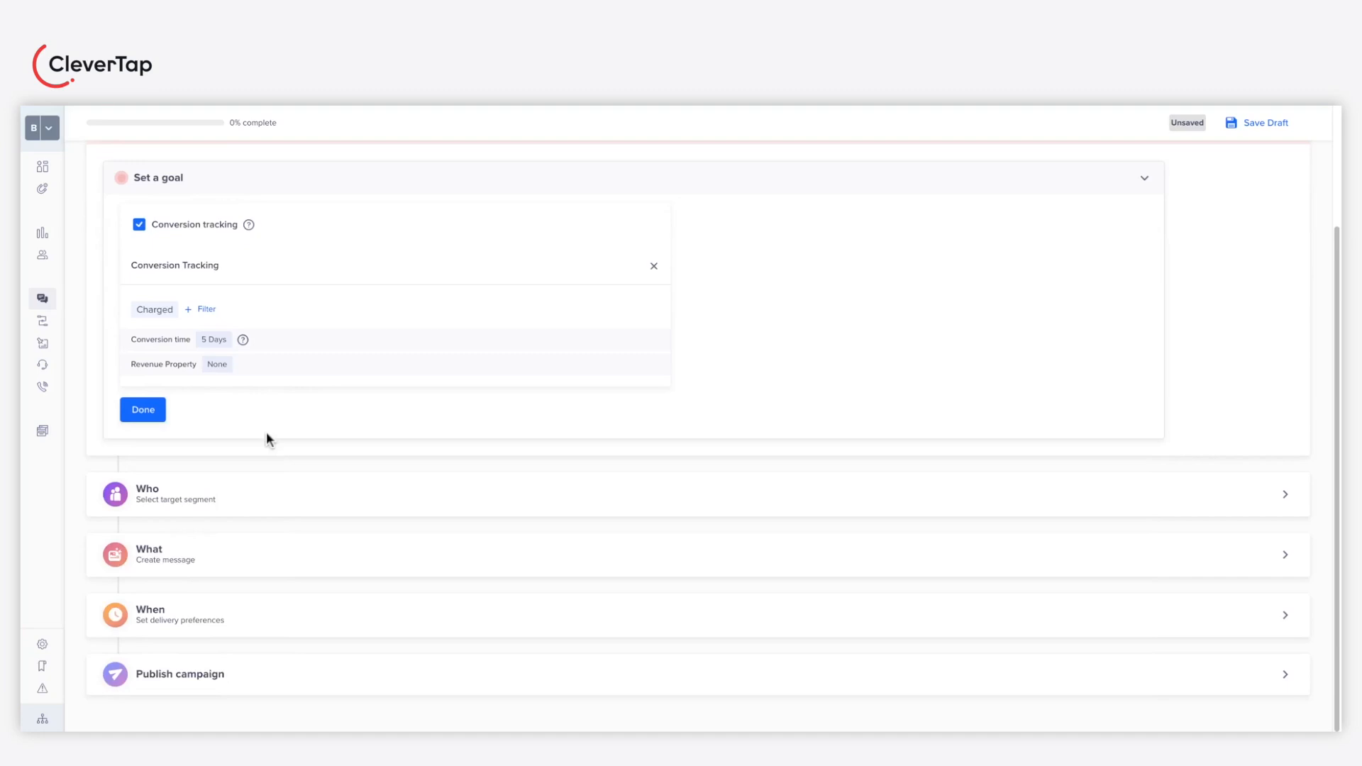
click(142, 408)
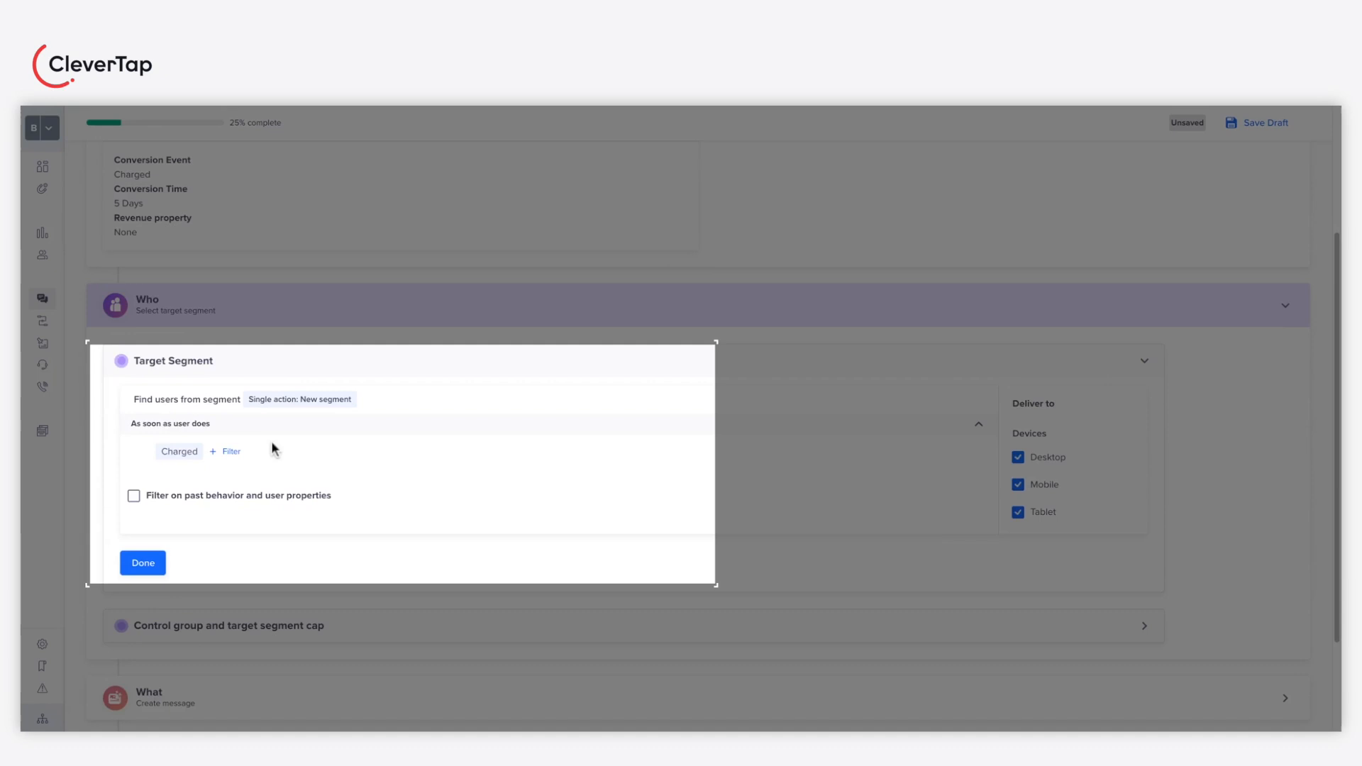
Make Added To Cart the trigger event for the target segment.
click(179, 452)
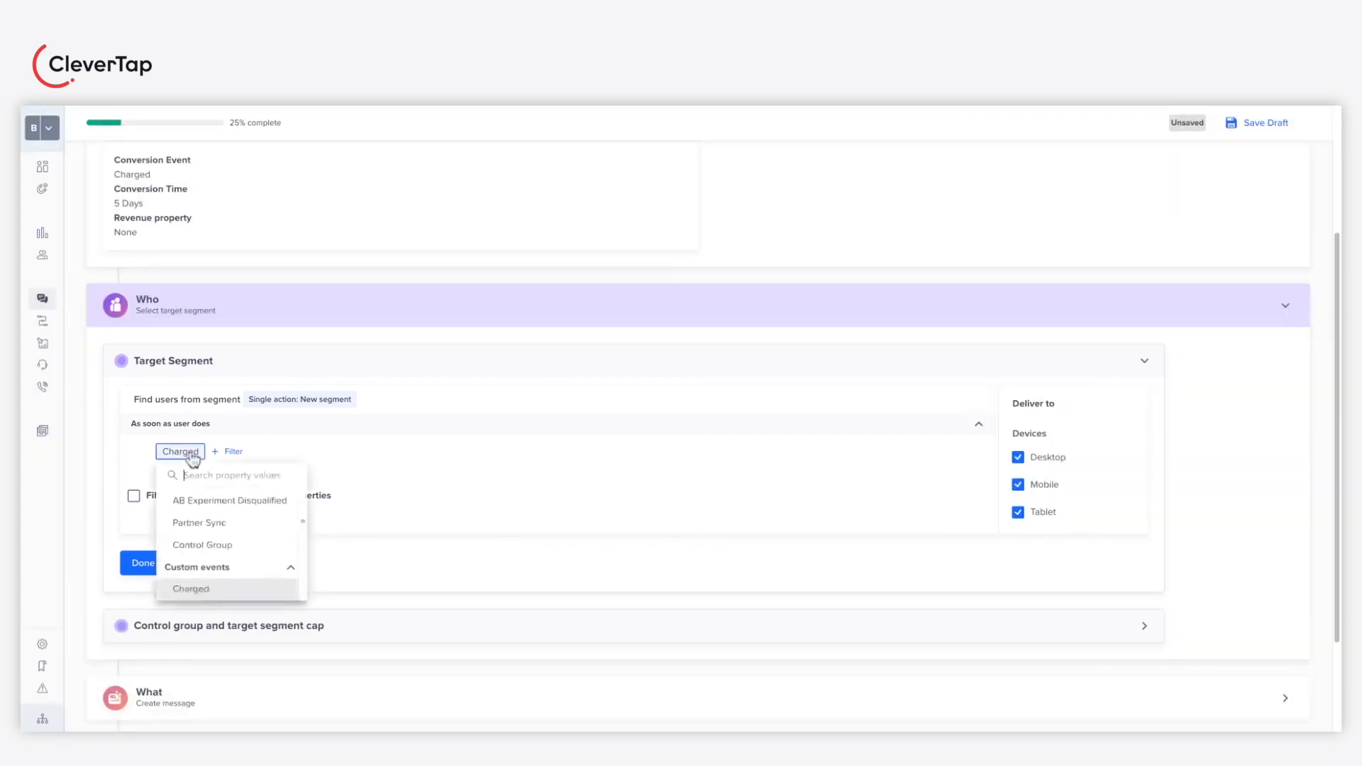
text(add)
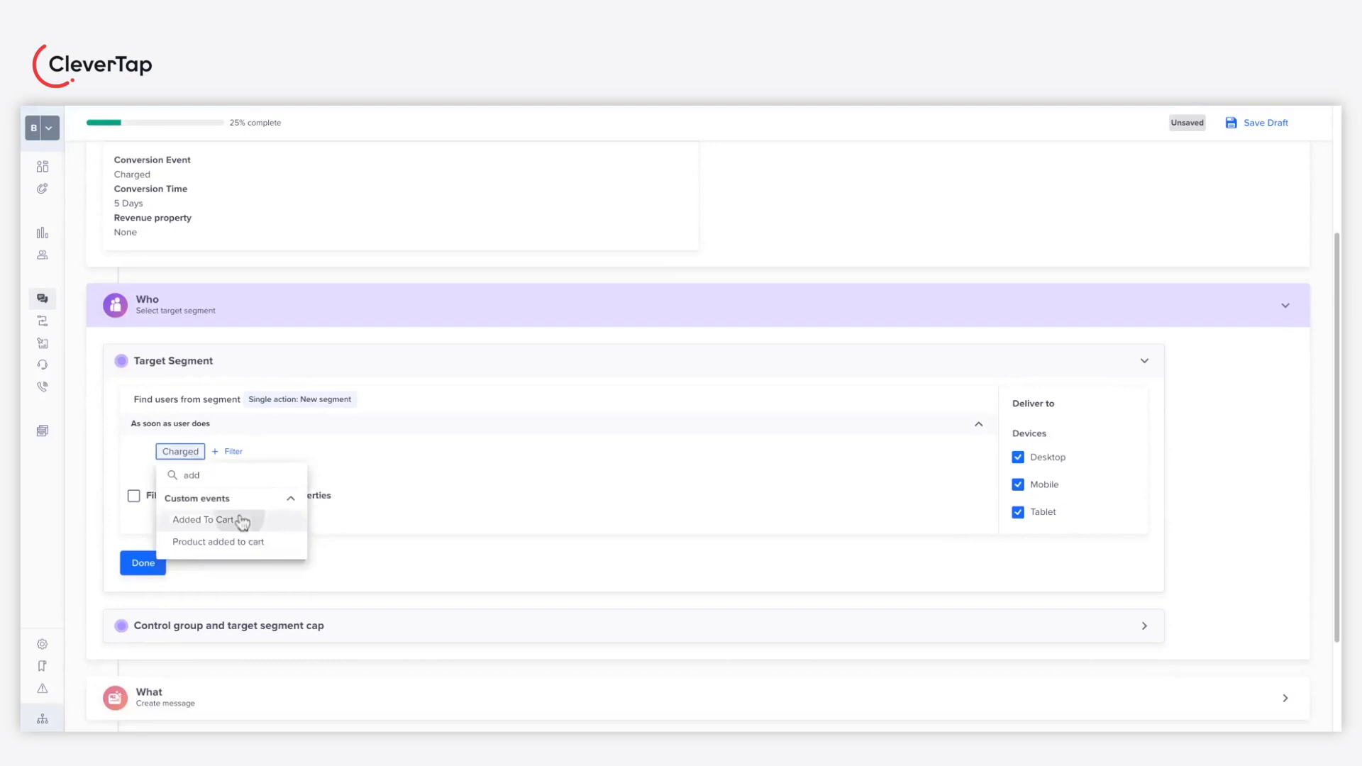
click(204, 519)
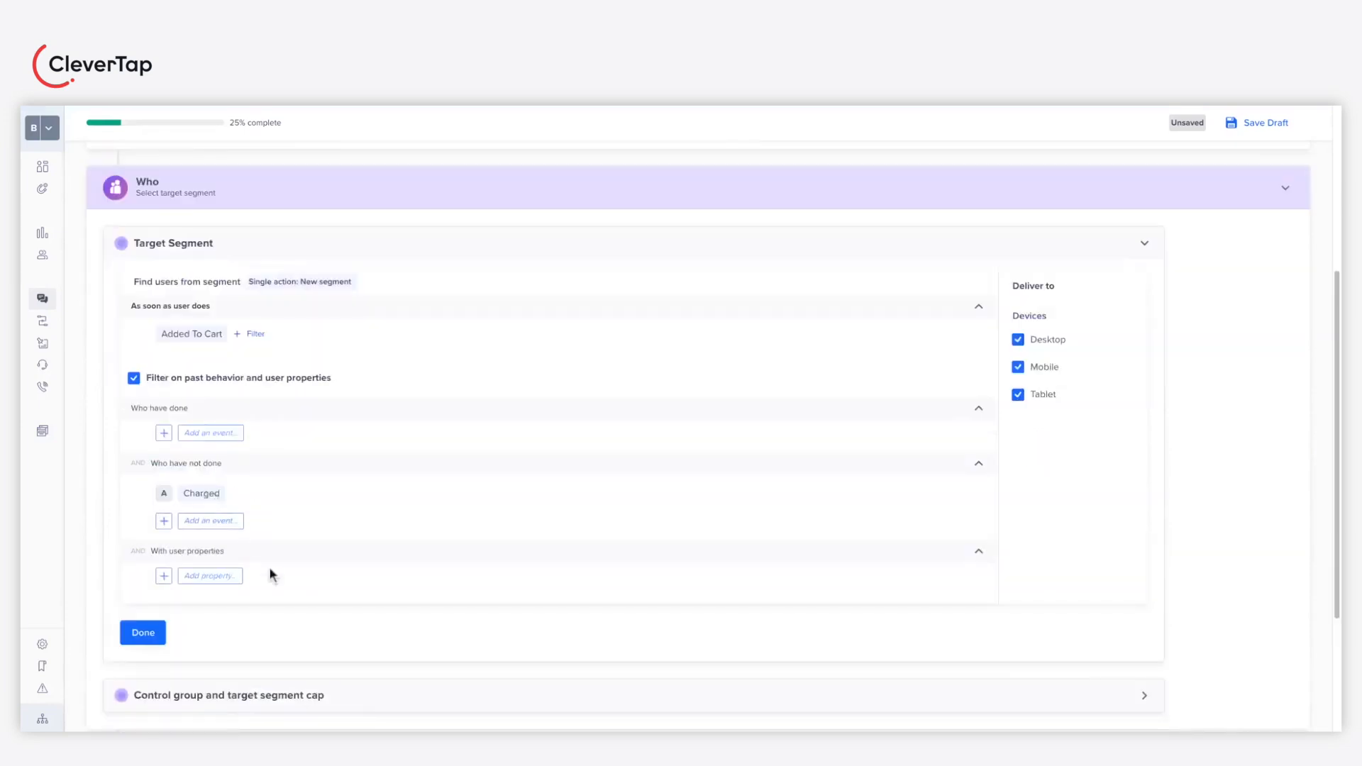
scroll(down, 3)
text(cu)
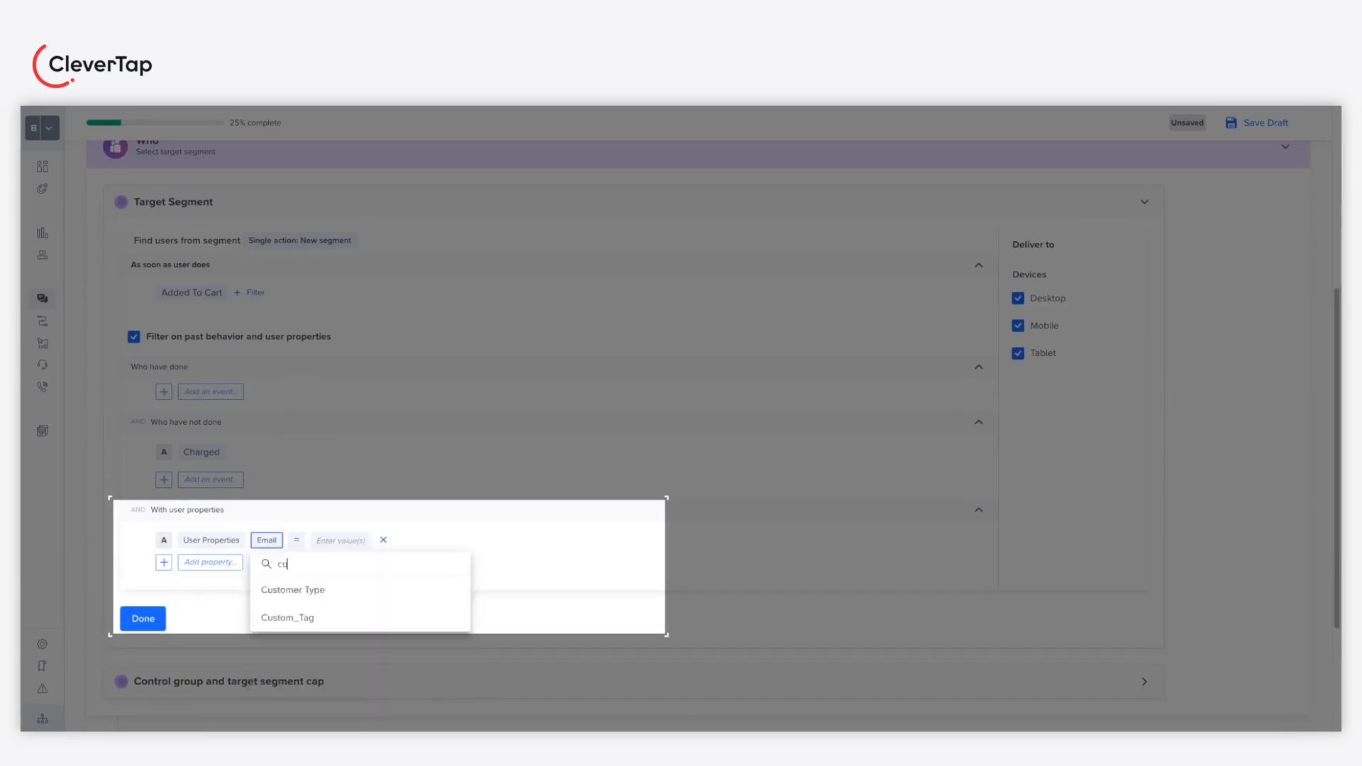
Add the user property filter Customer Type = Gold.
text(st)
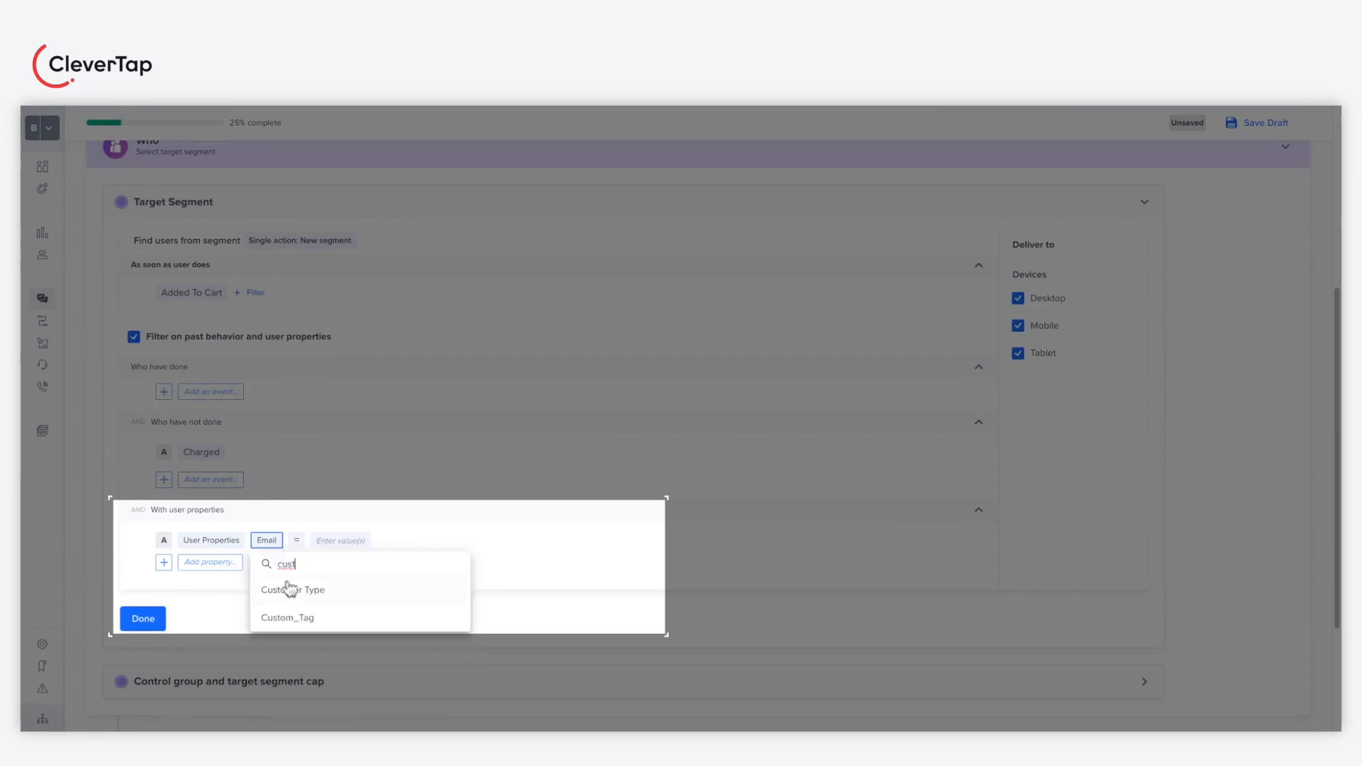
click(292, 589)
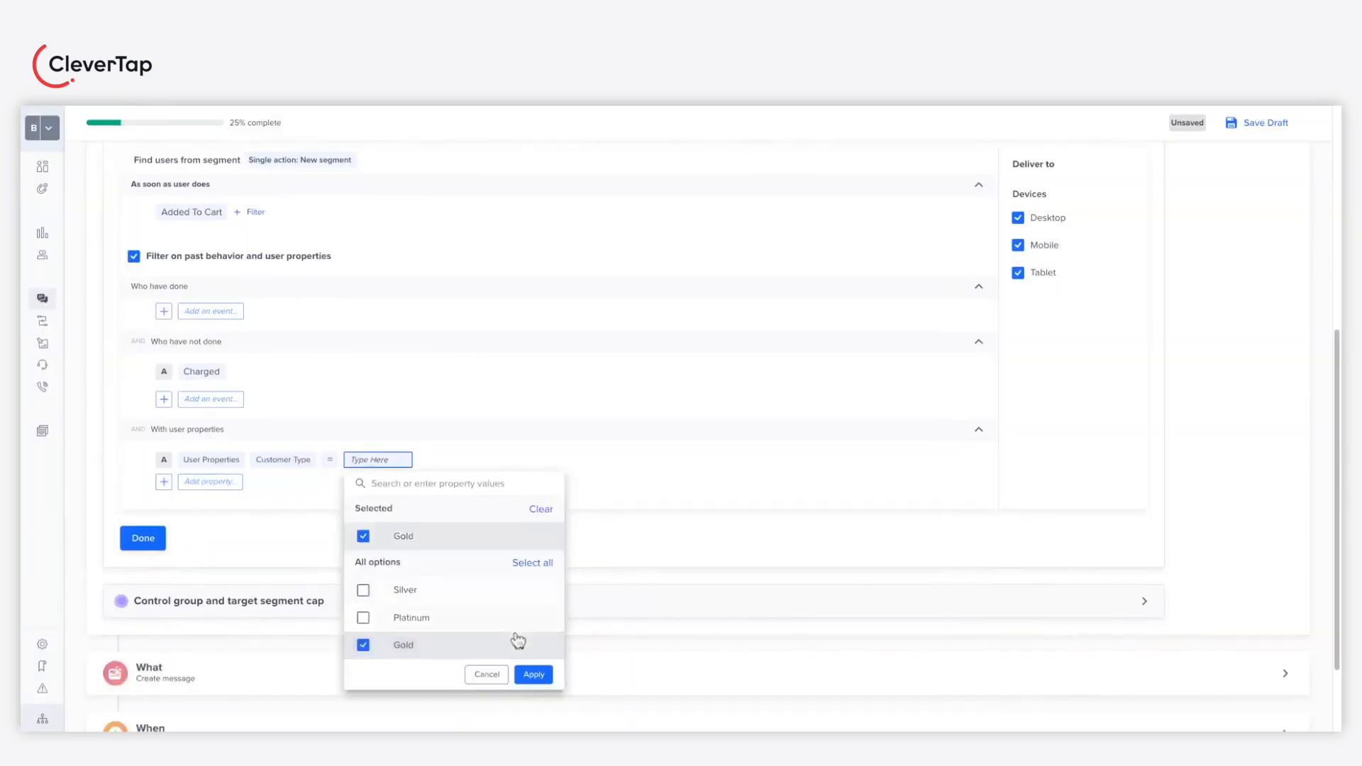
click(533, 674)
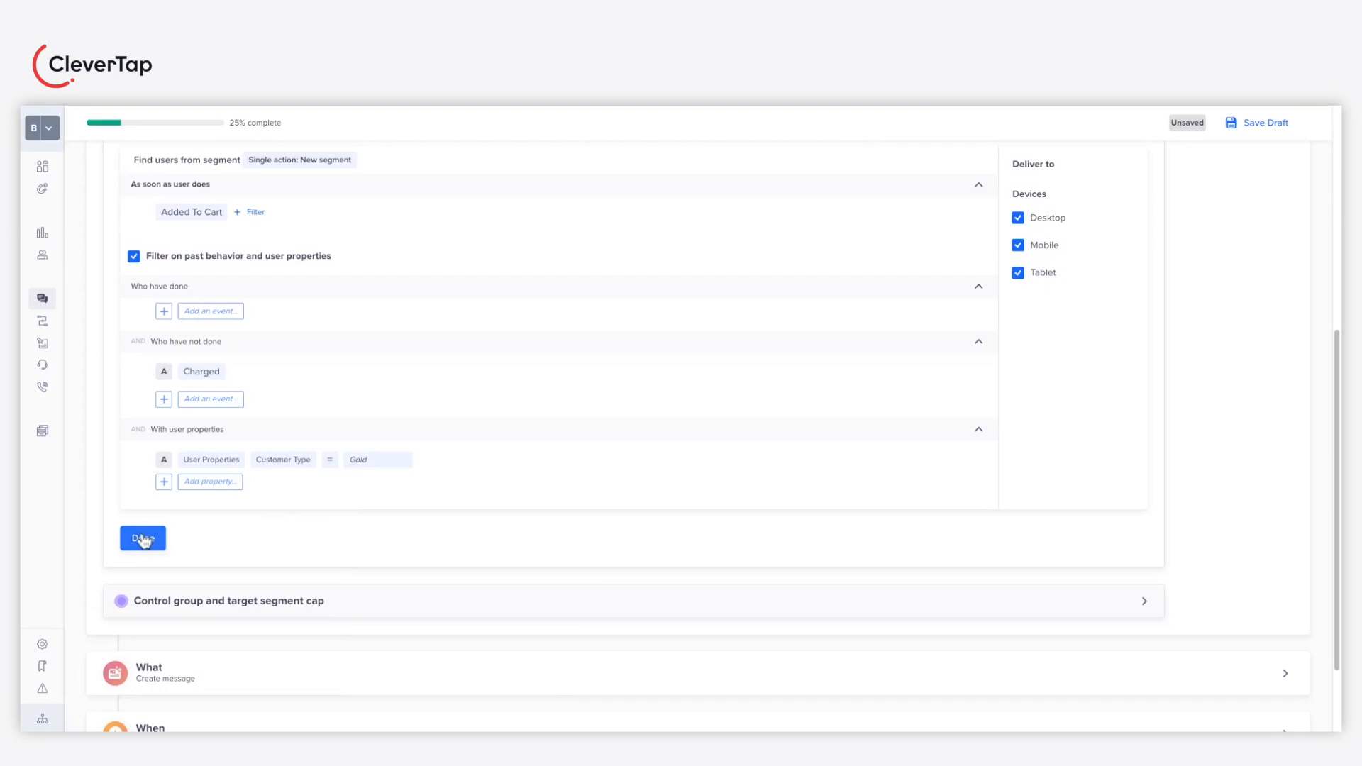
Confirm the target segment and the 2% system control group to finish the Who step.
click(142, 538)
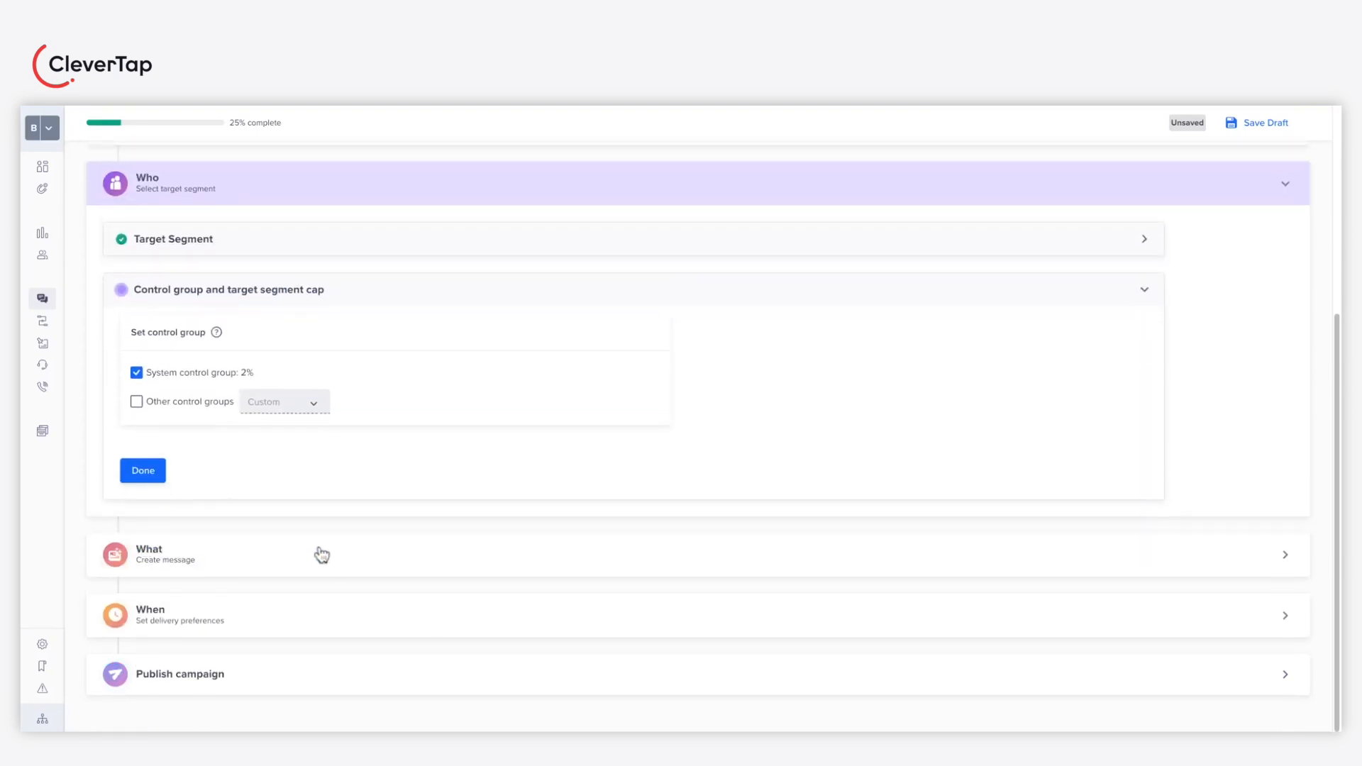
mouse_move(130, 307)
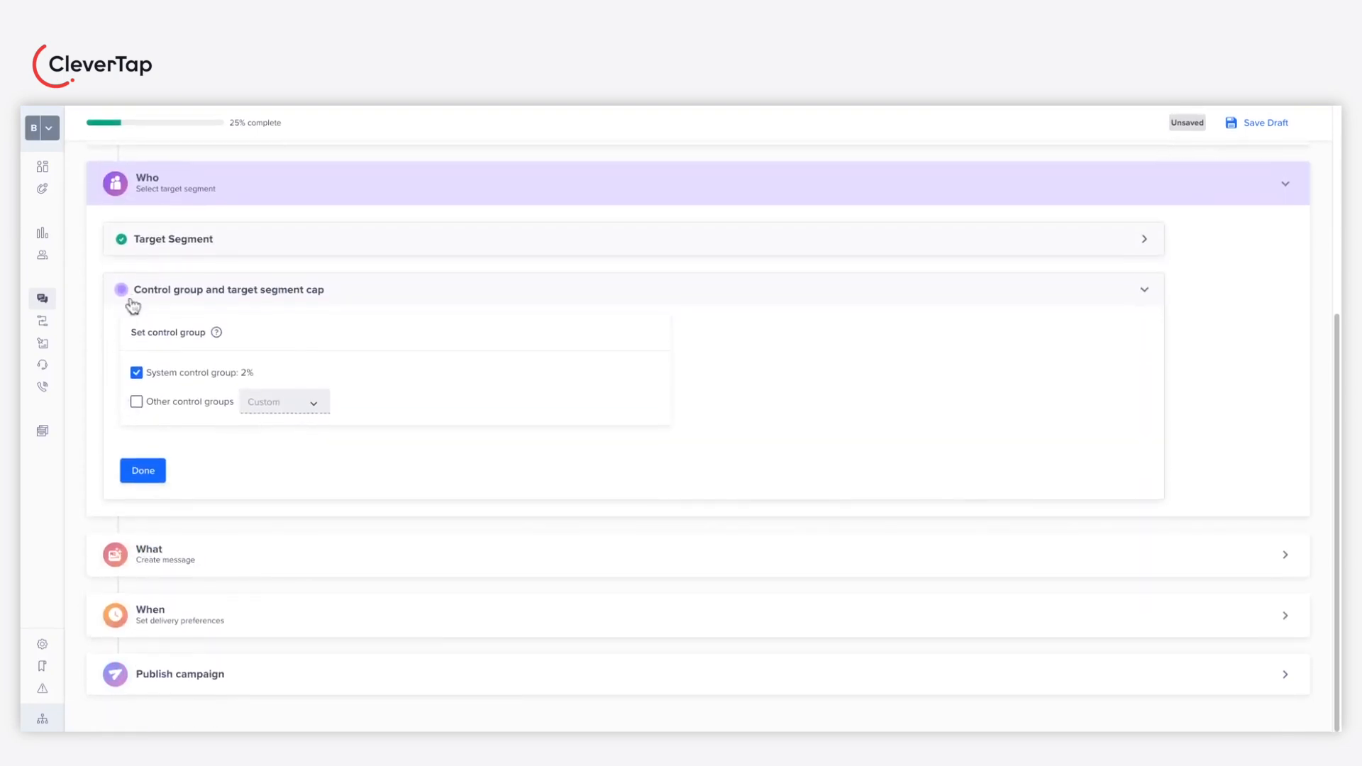
mouse_move(169, 430)
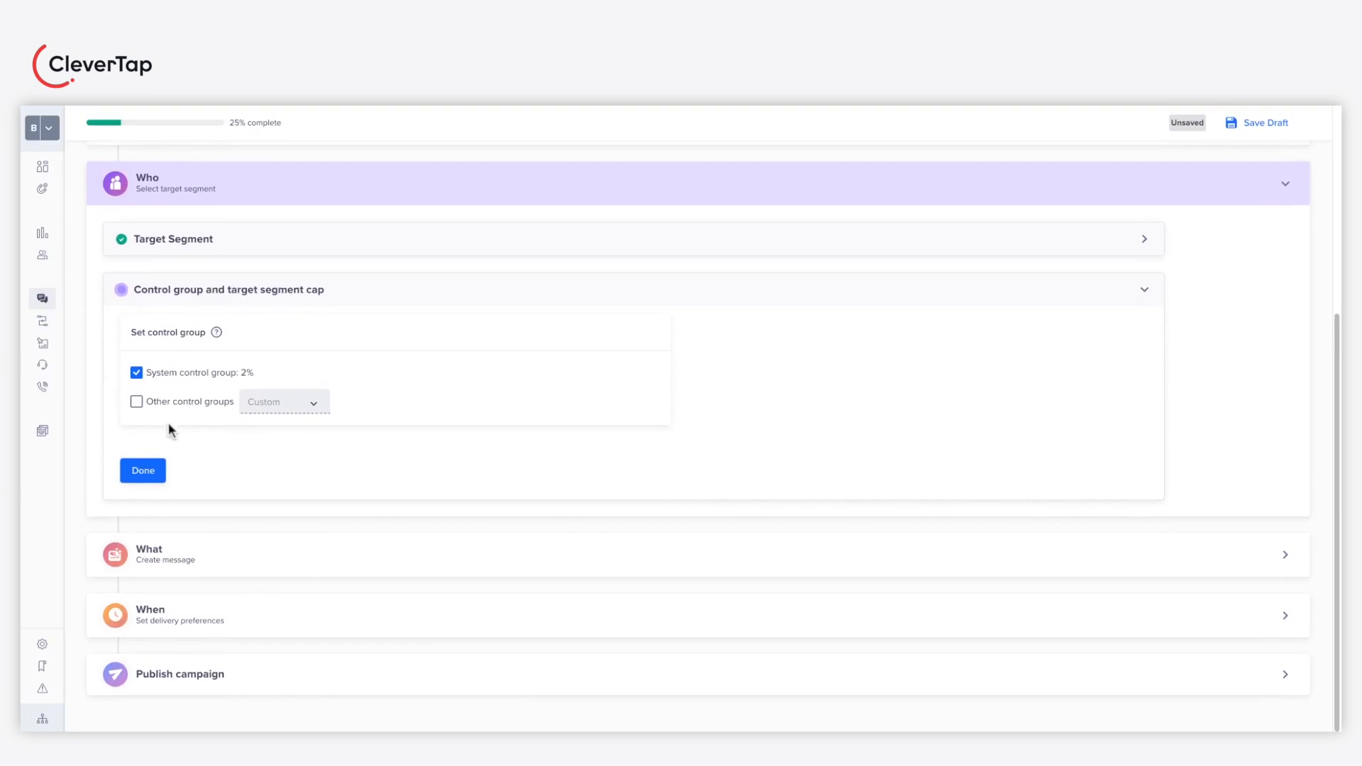
click(141, 469)
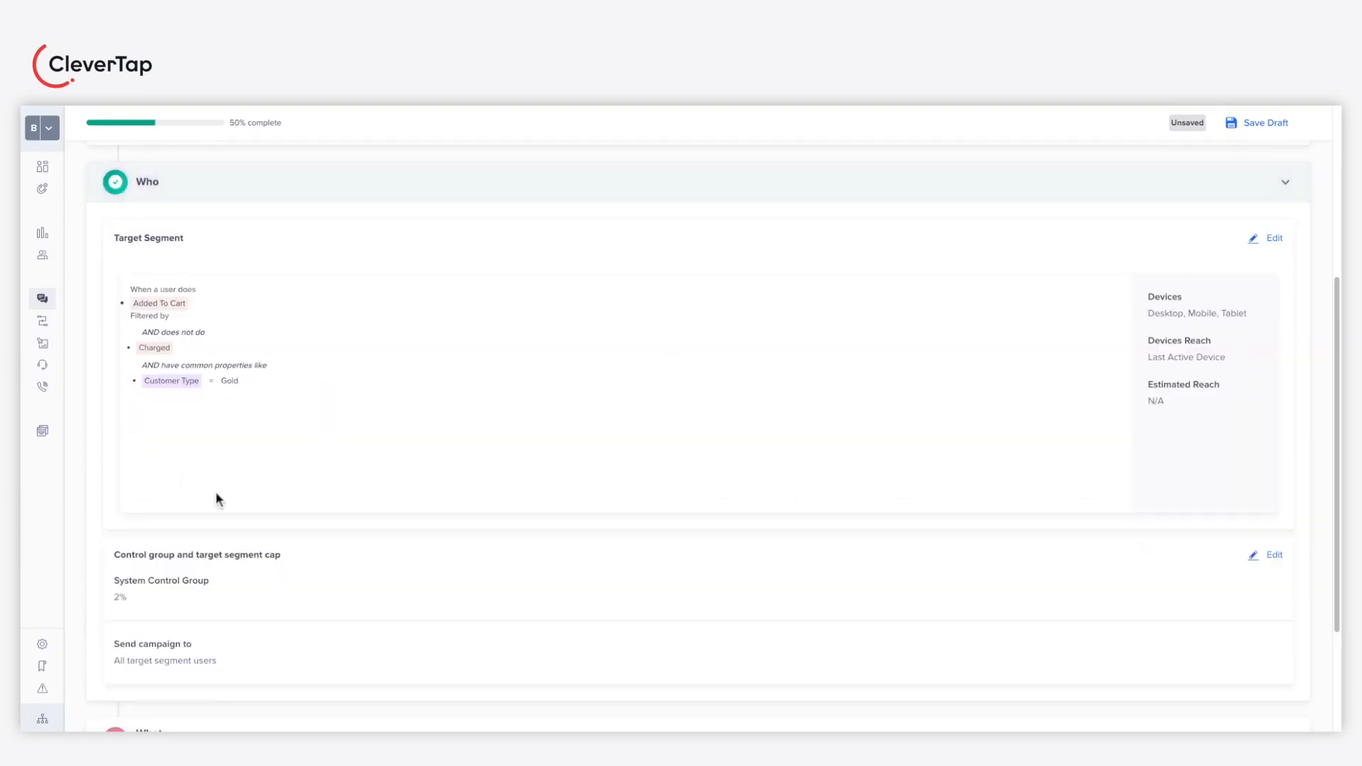
scroll(down, 3)
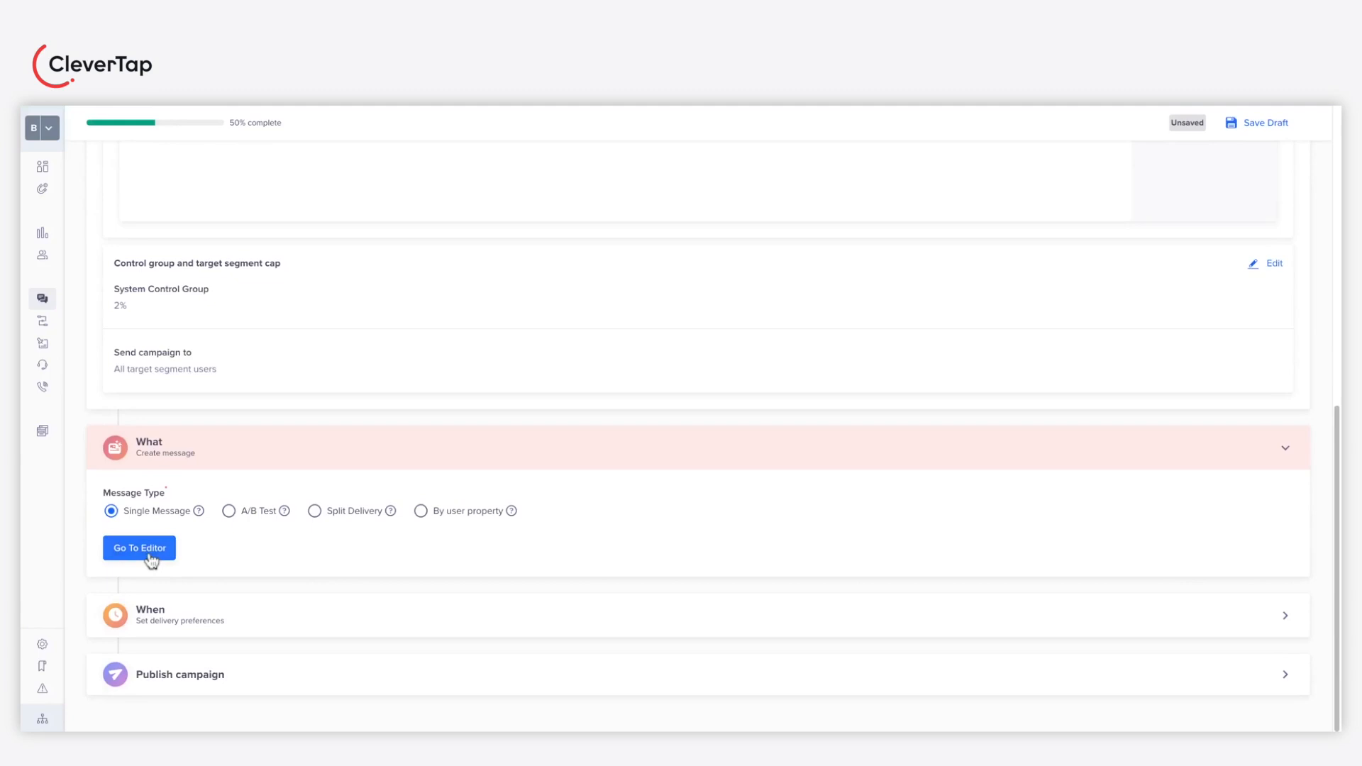
Enter the message editor and choose the Banner with Text template.
click(139, 548)
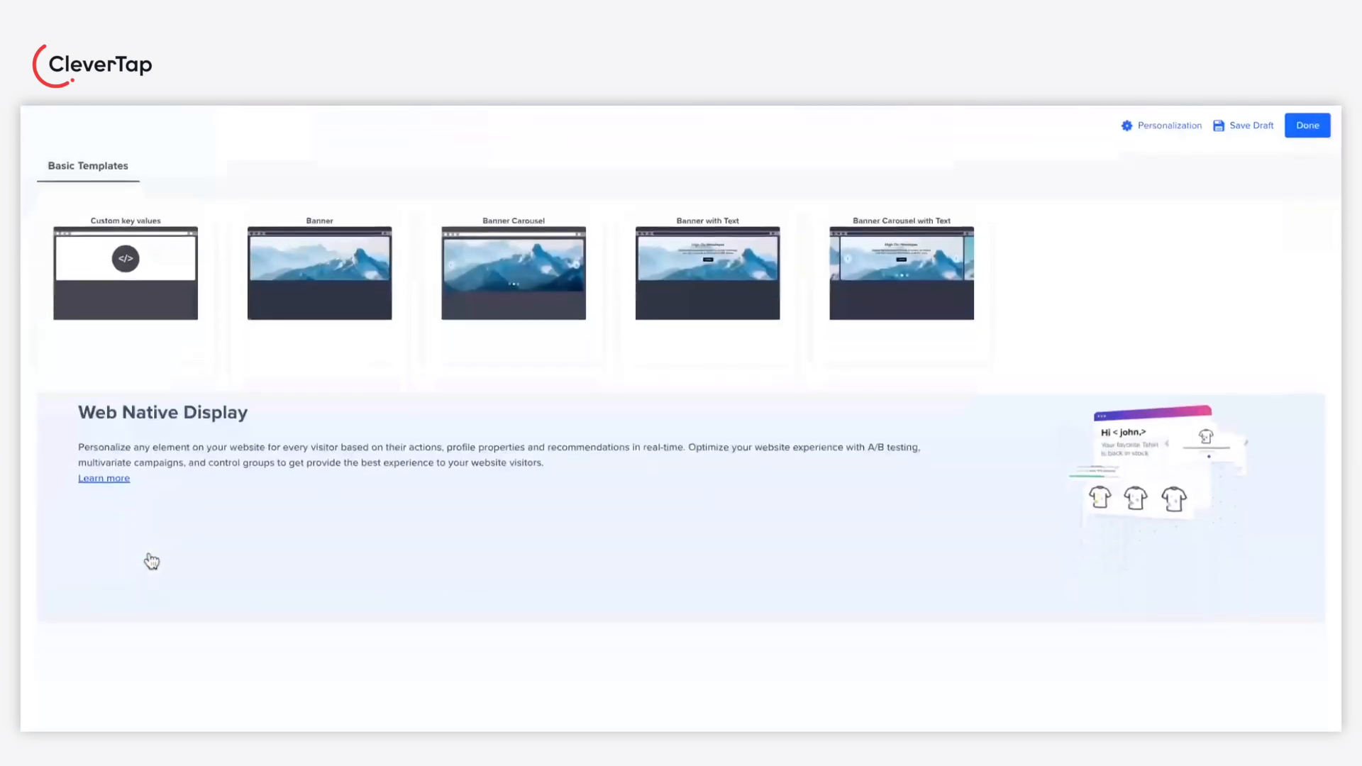
click(706, 272)
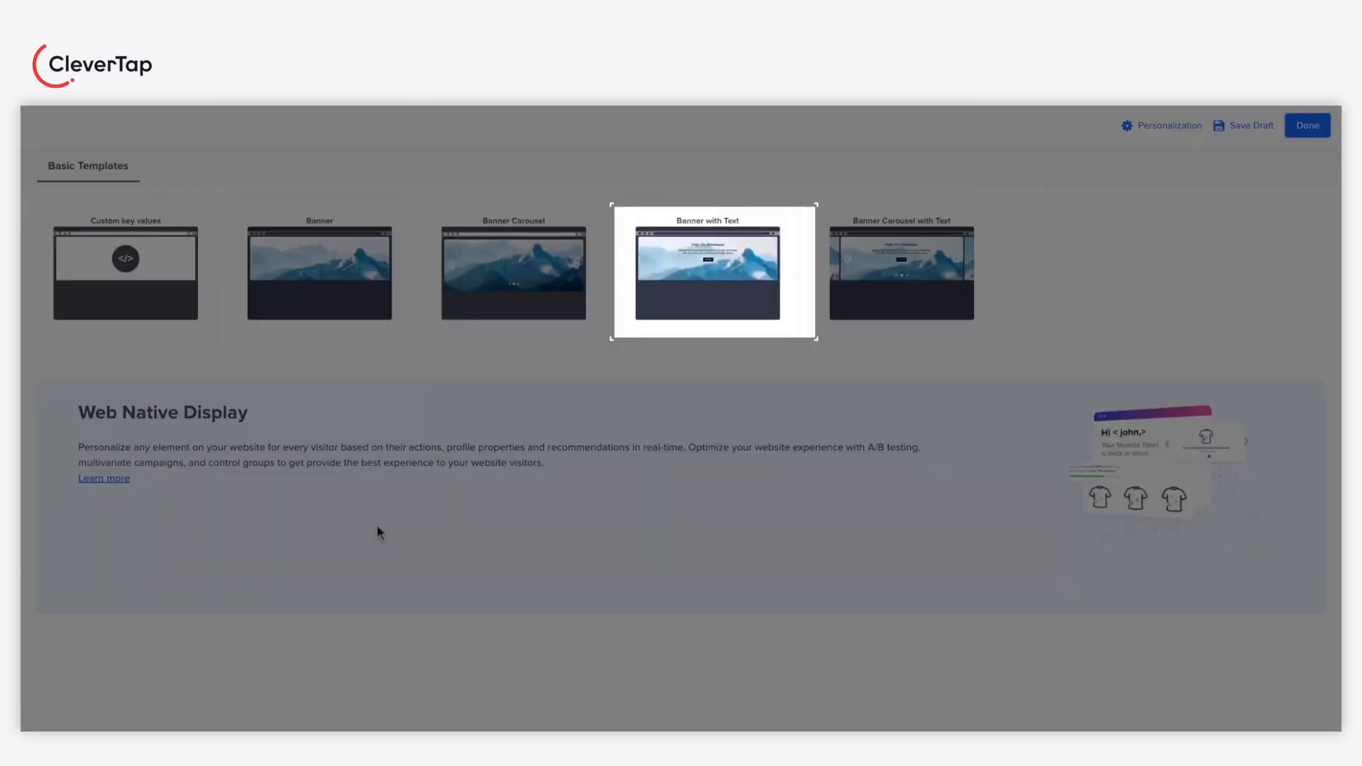
mouse_move(179, 326)
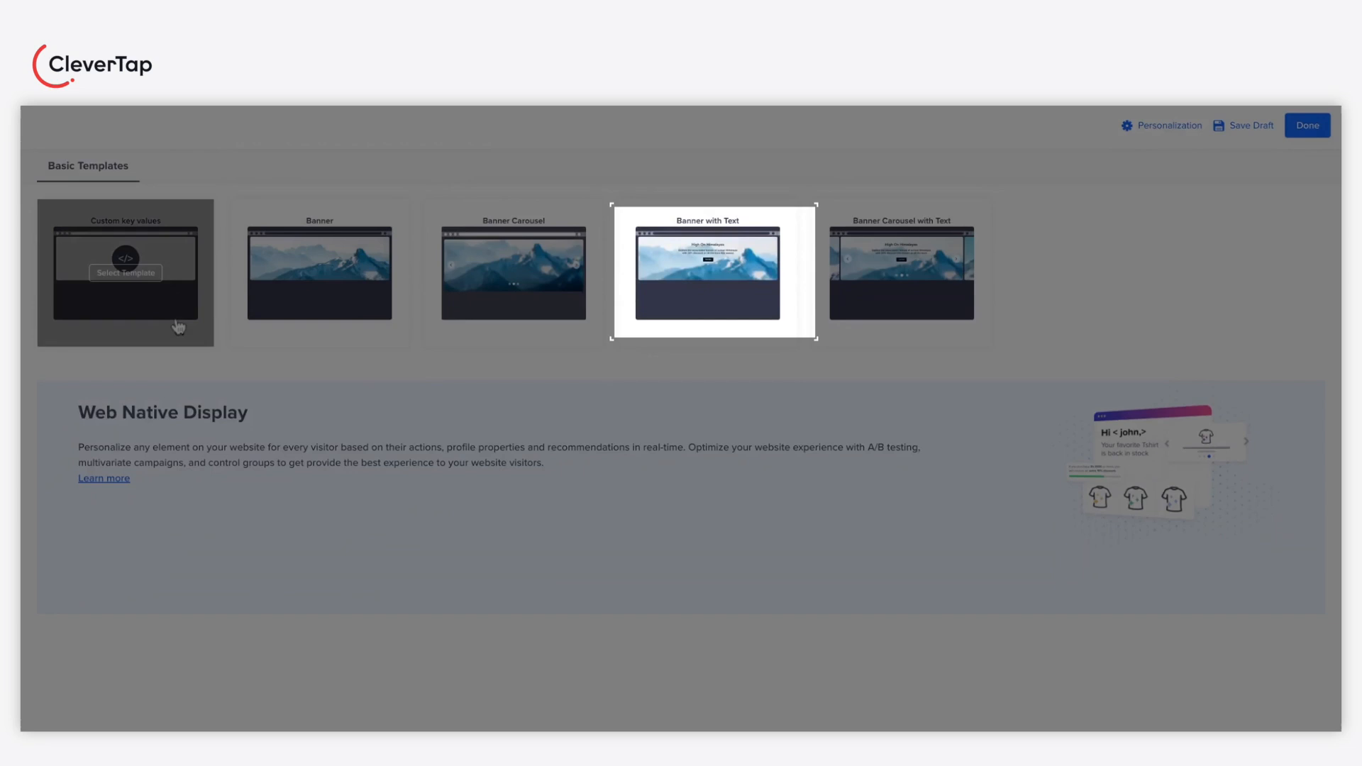
mouse_move(711, 384)
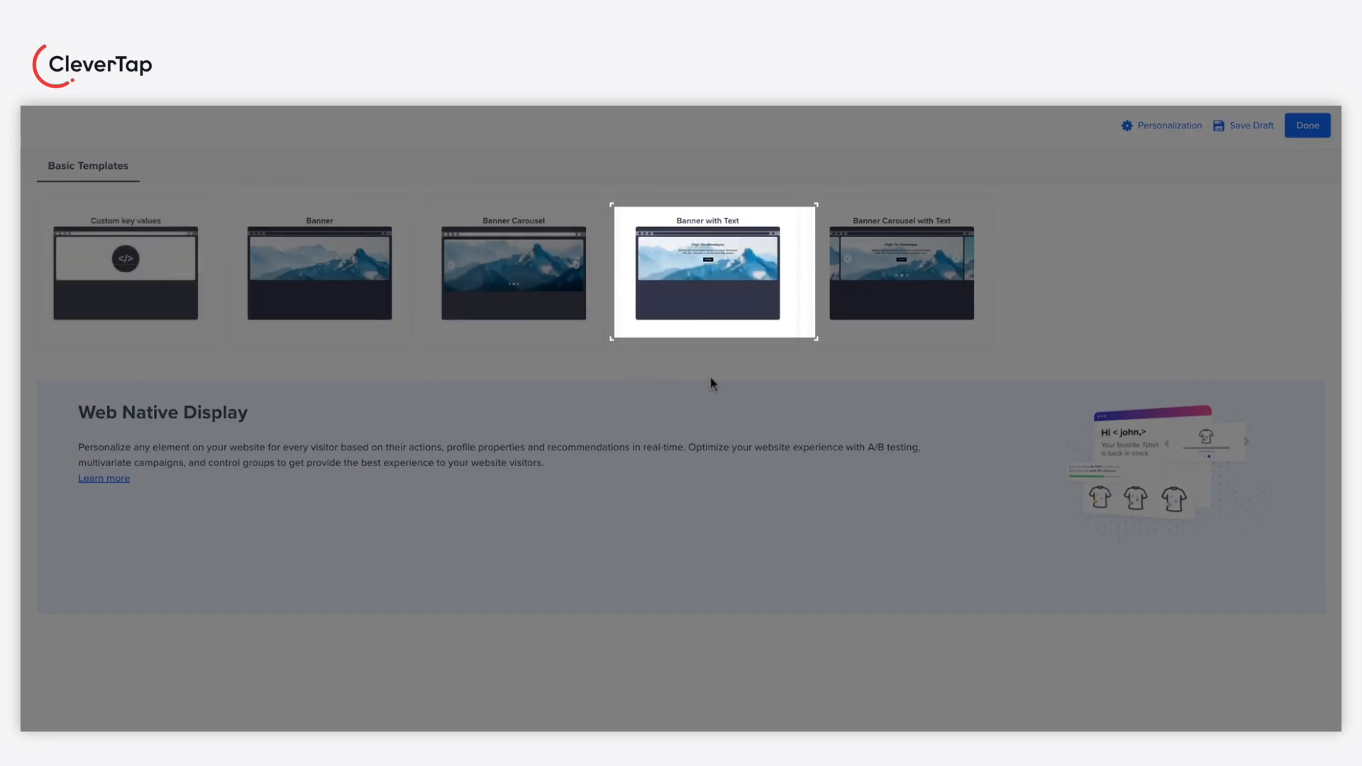
click(710, 272)
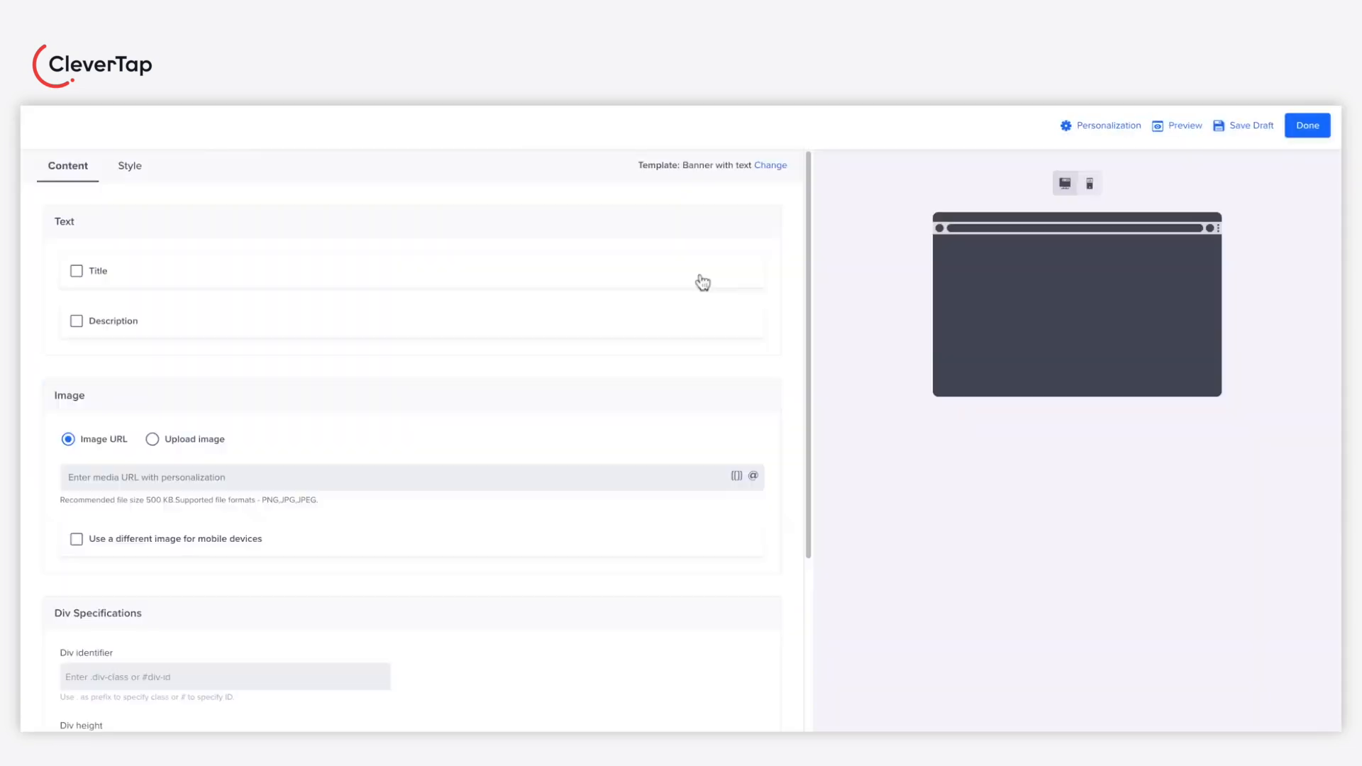
Enable title and description and write the title 'Hey' with the profile Name inserted.
scroll(down, 3)
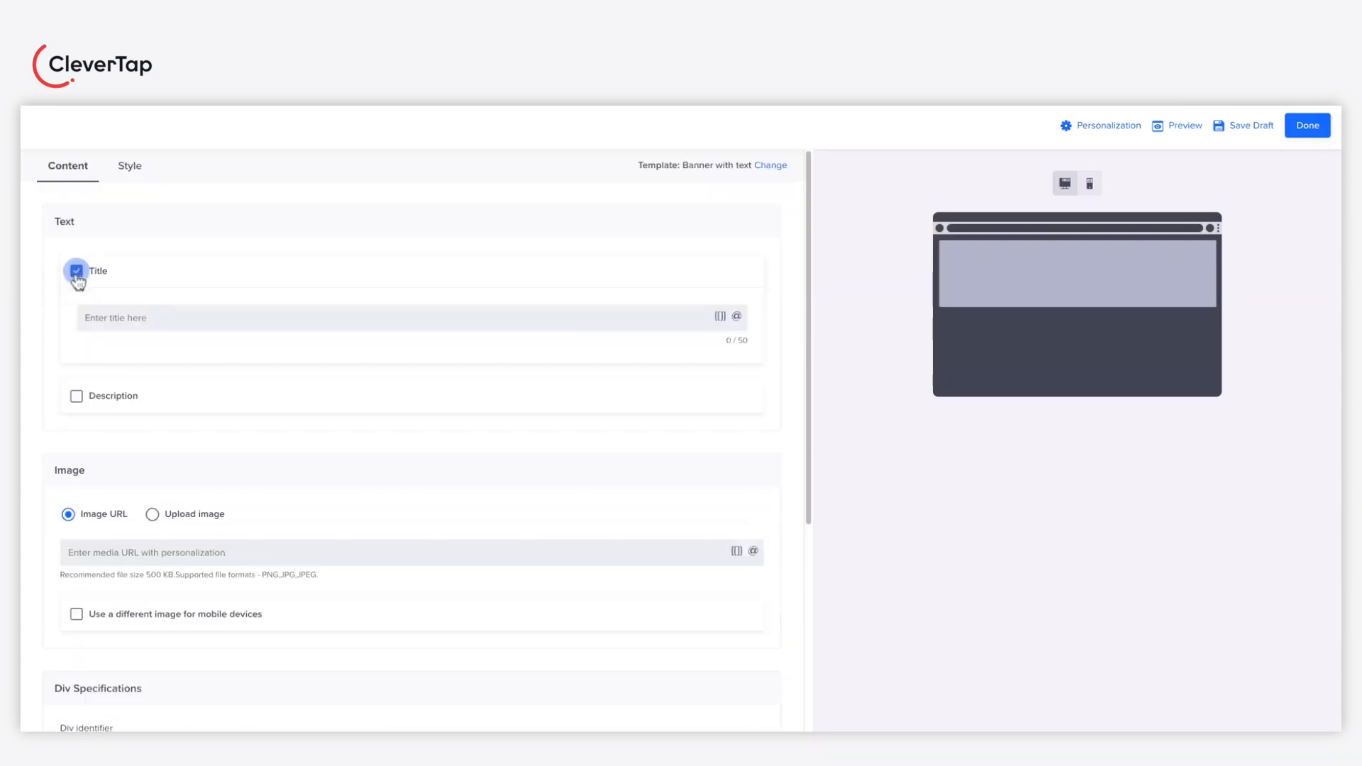
click(76, 271)
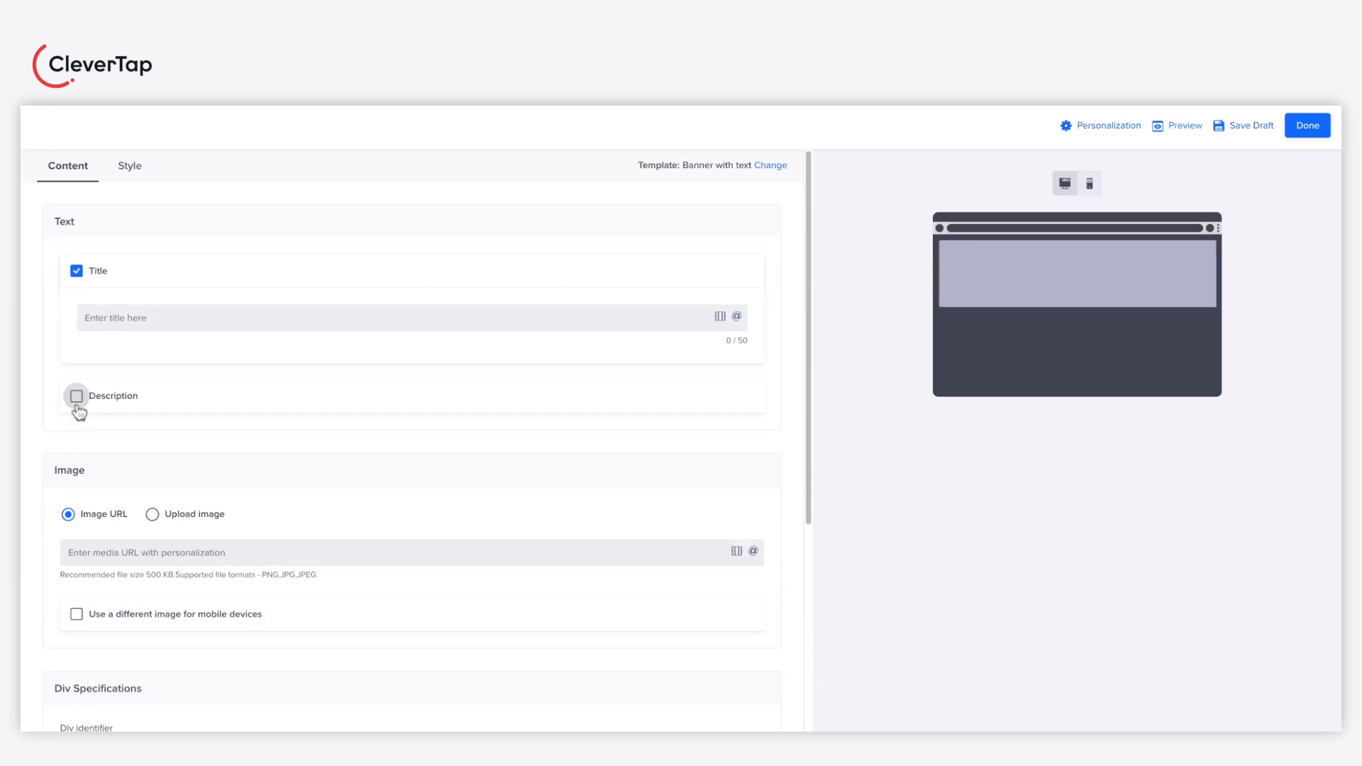
click(76, 396)
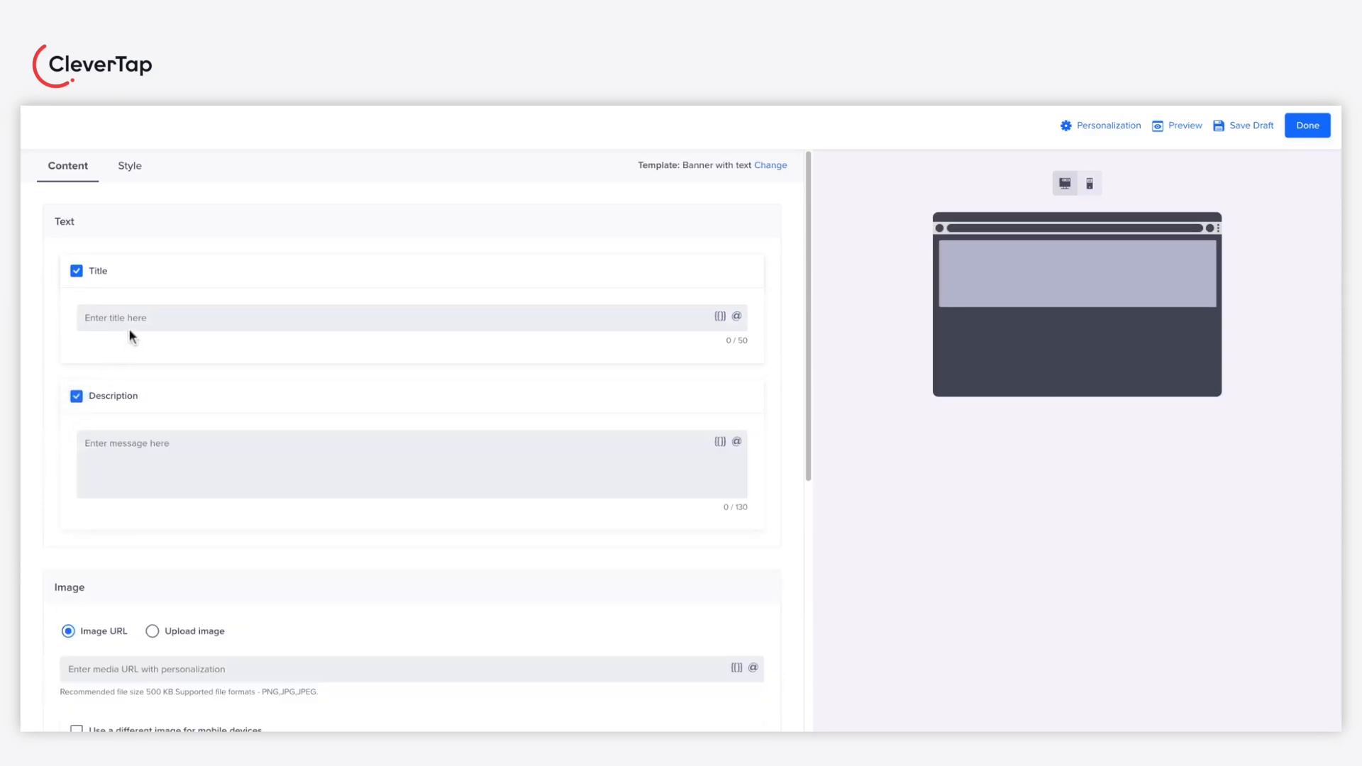
text(Hey @na)
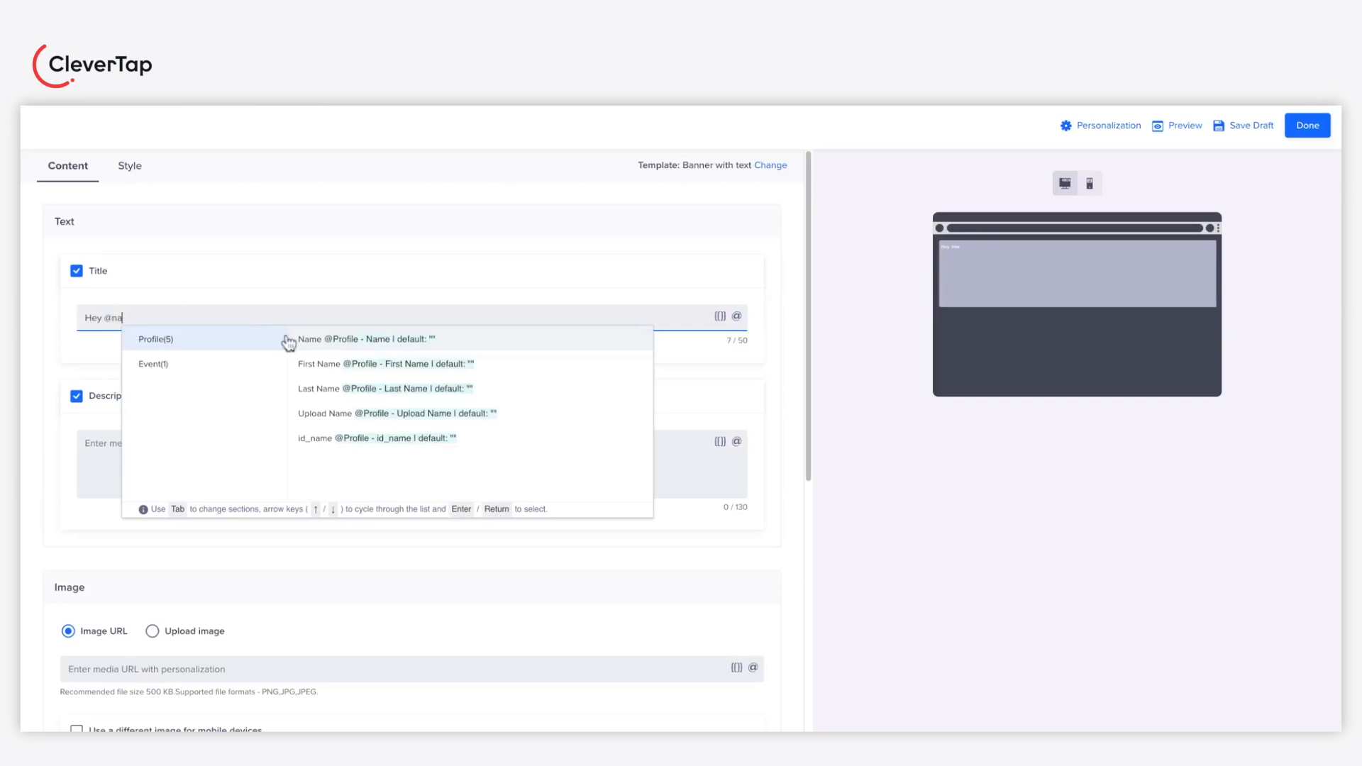
click(736, 315)
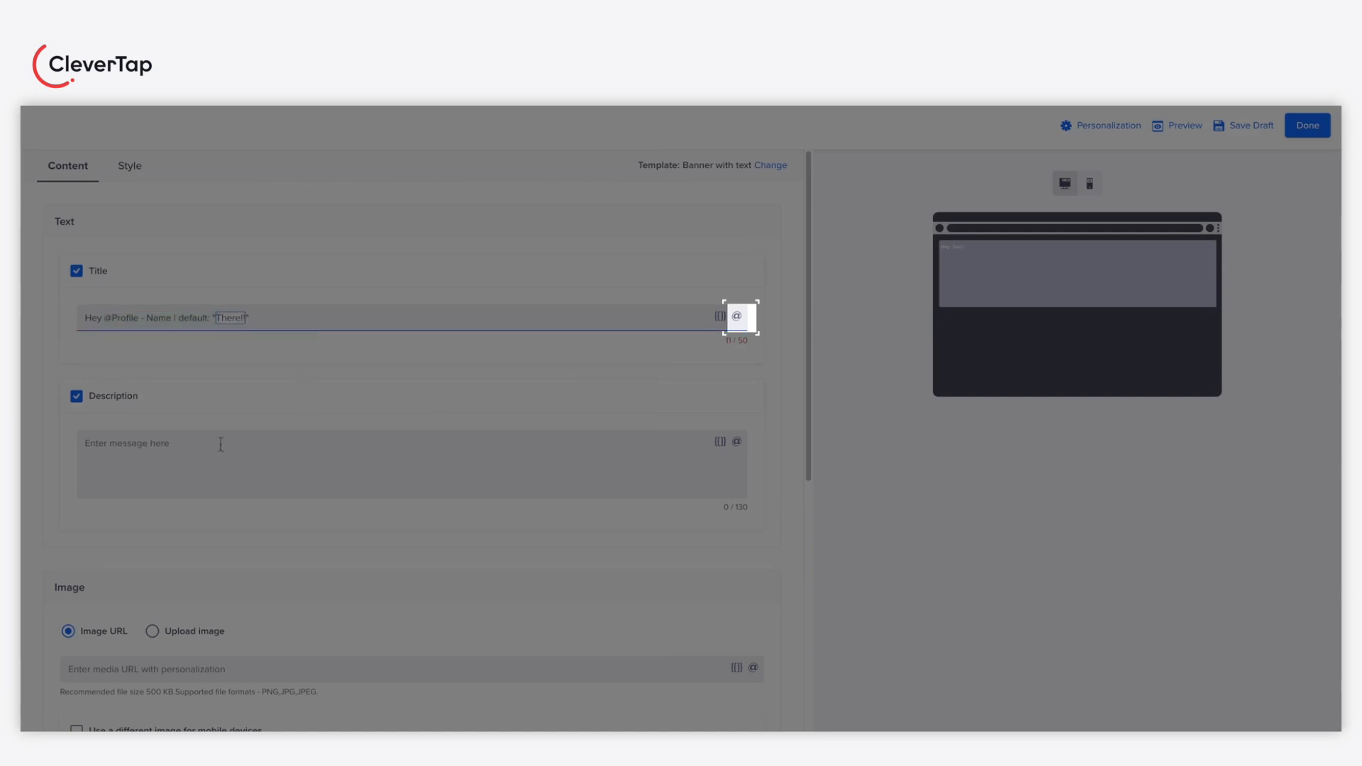
Write the description 'Get an additional 15% off for items lying in your cart!' with the carted product name inserted.
text(Get an additional 15% off)
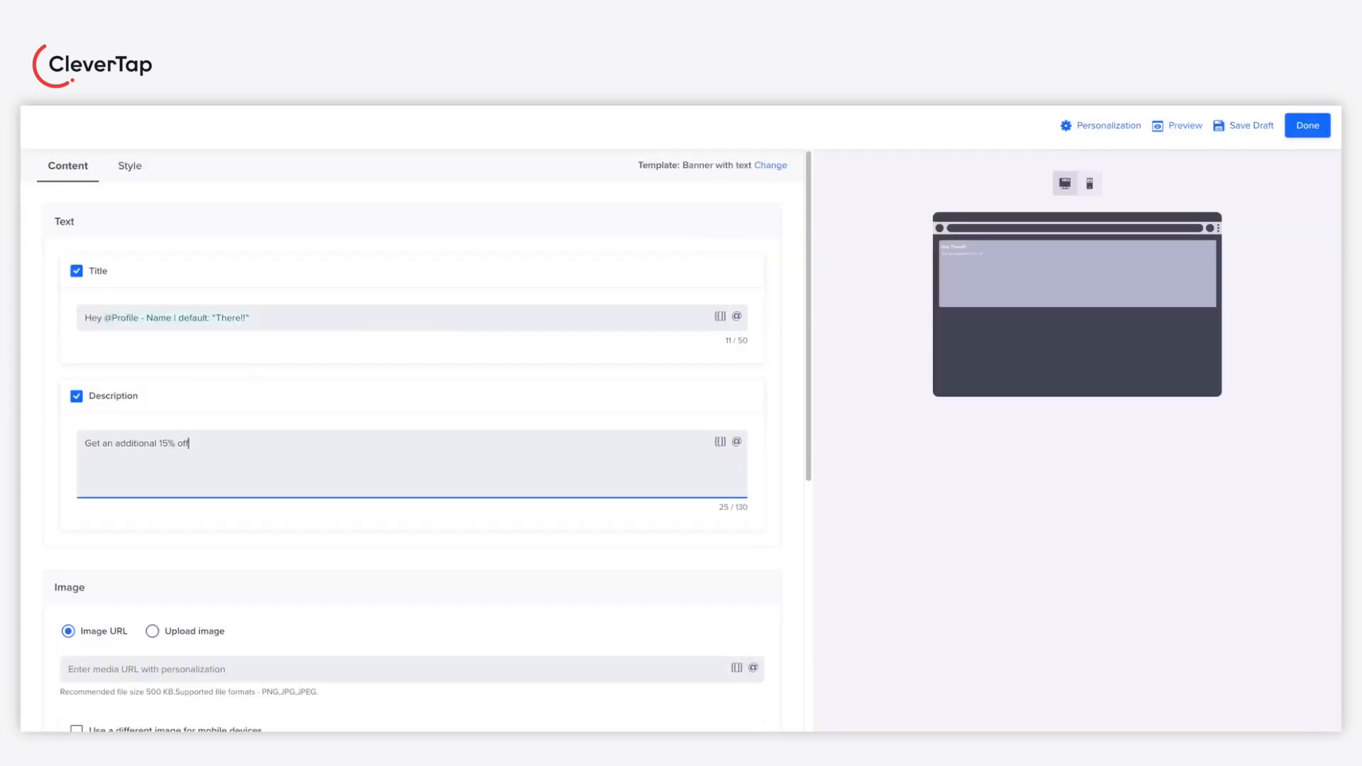
text(for items lying in your cart!)
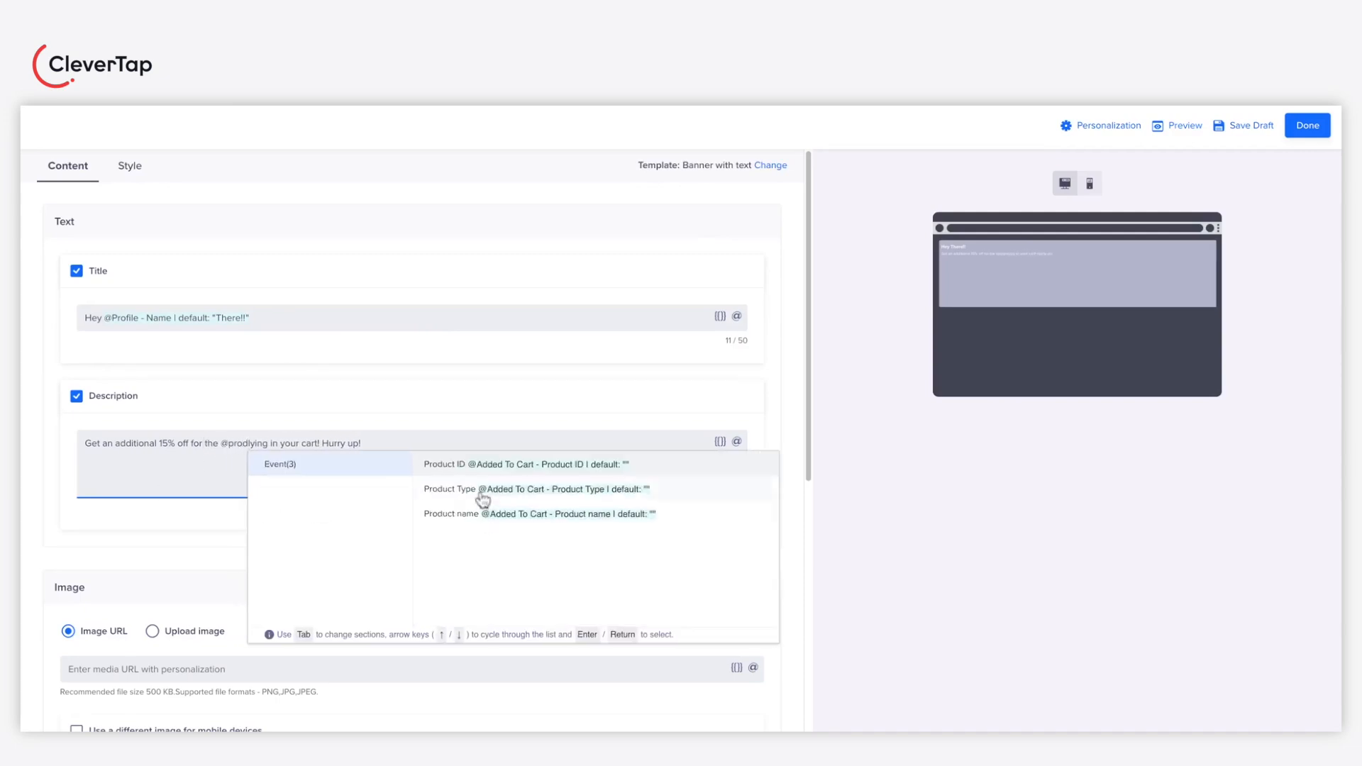
click(538, 514)
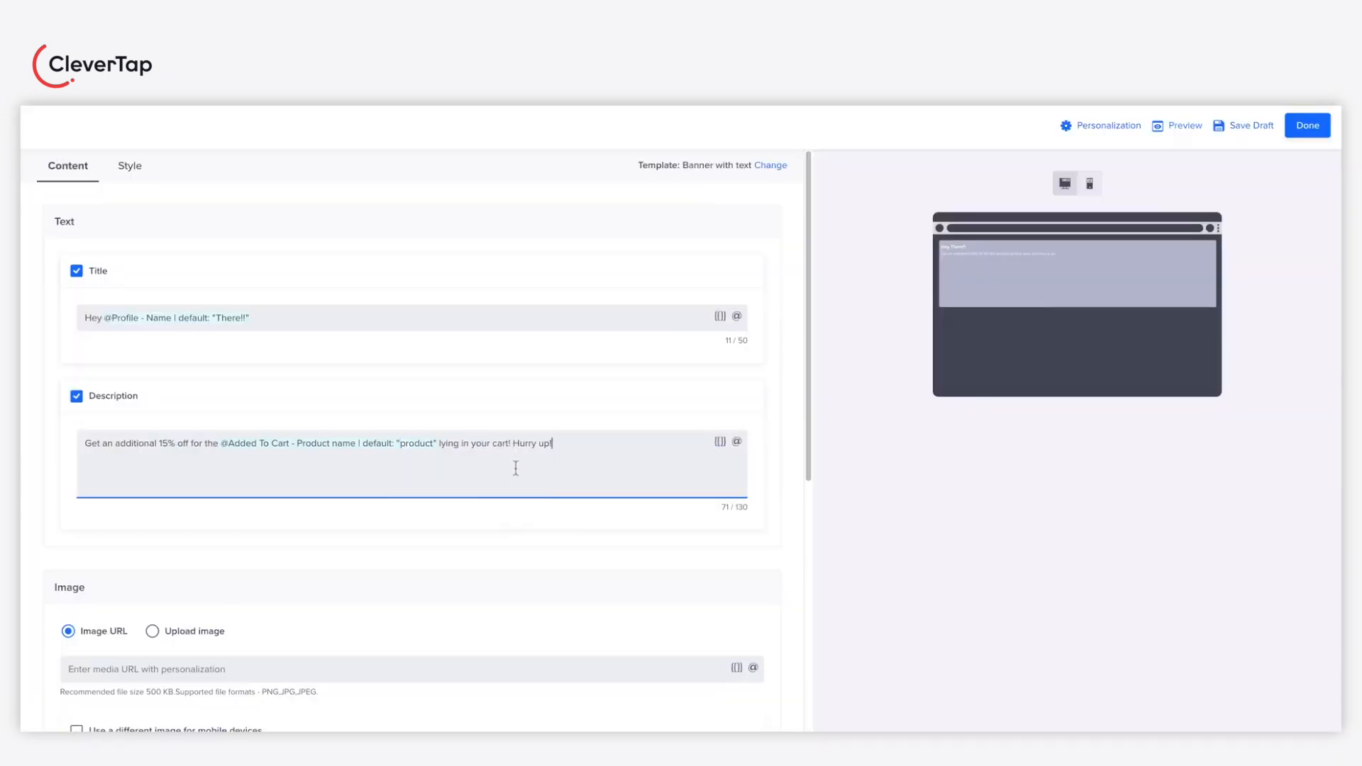
scroll(down, 3)
text(@)
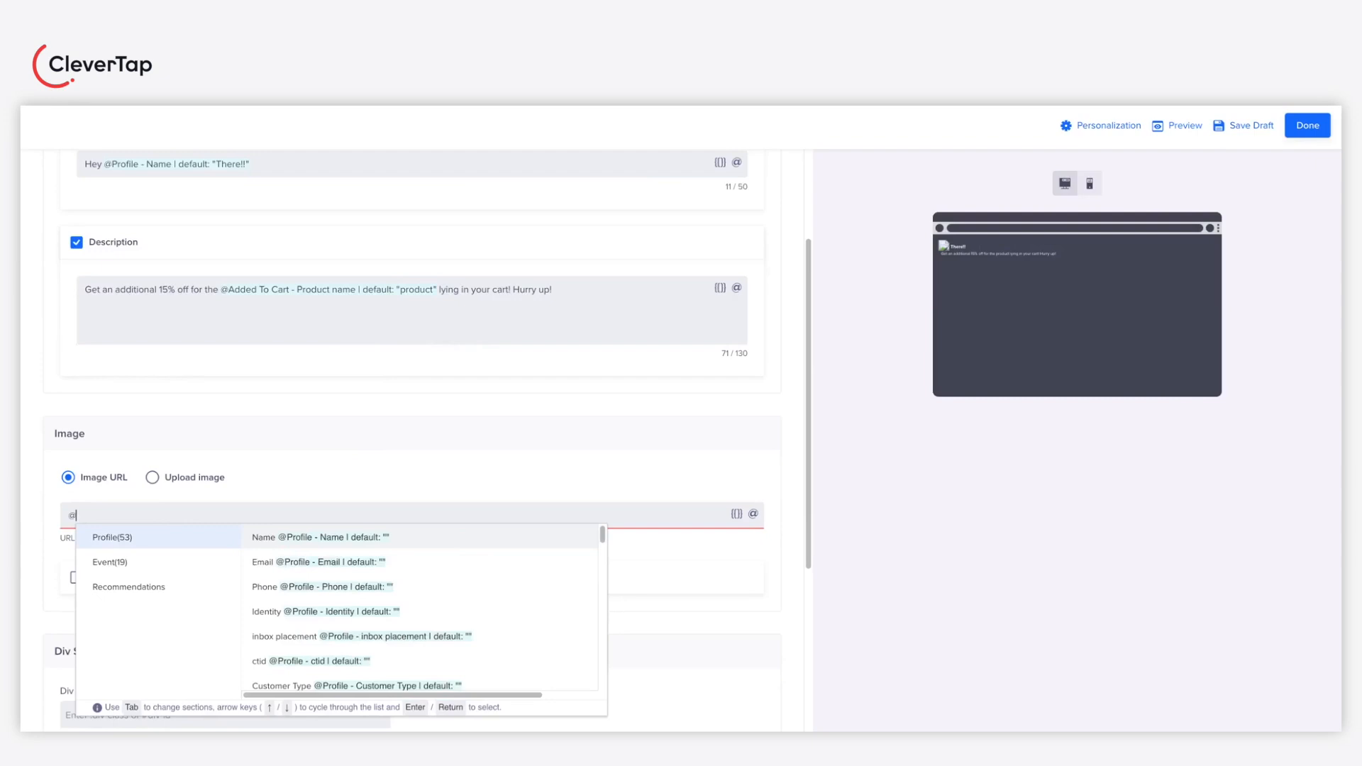
Set the Image URL to the Added To Cart image with a default shopping-bags photo link.
text(image)
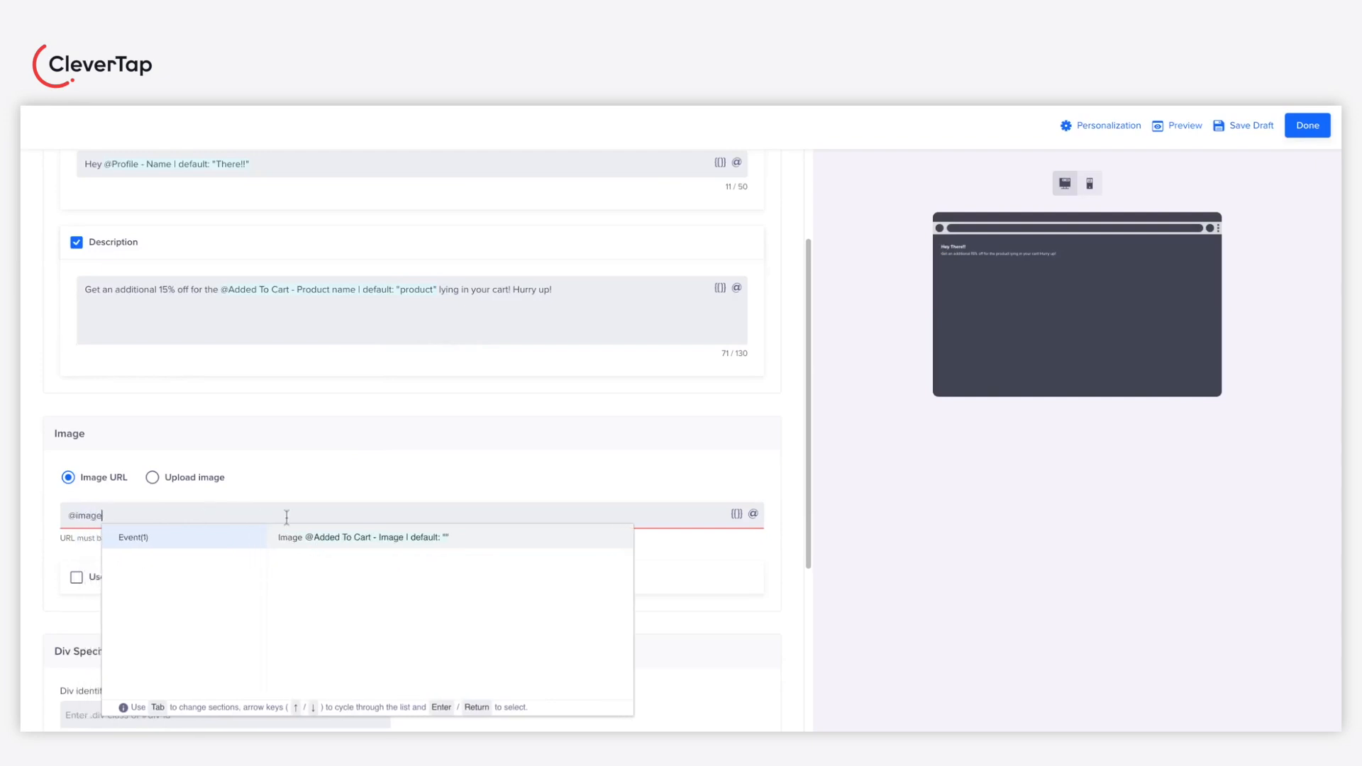
mouse_move(342, 545)
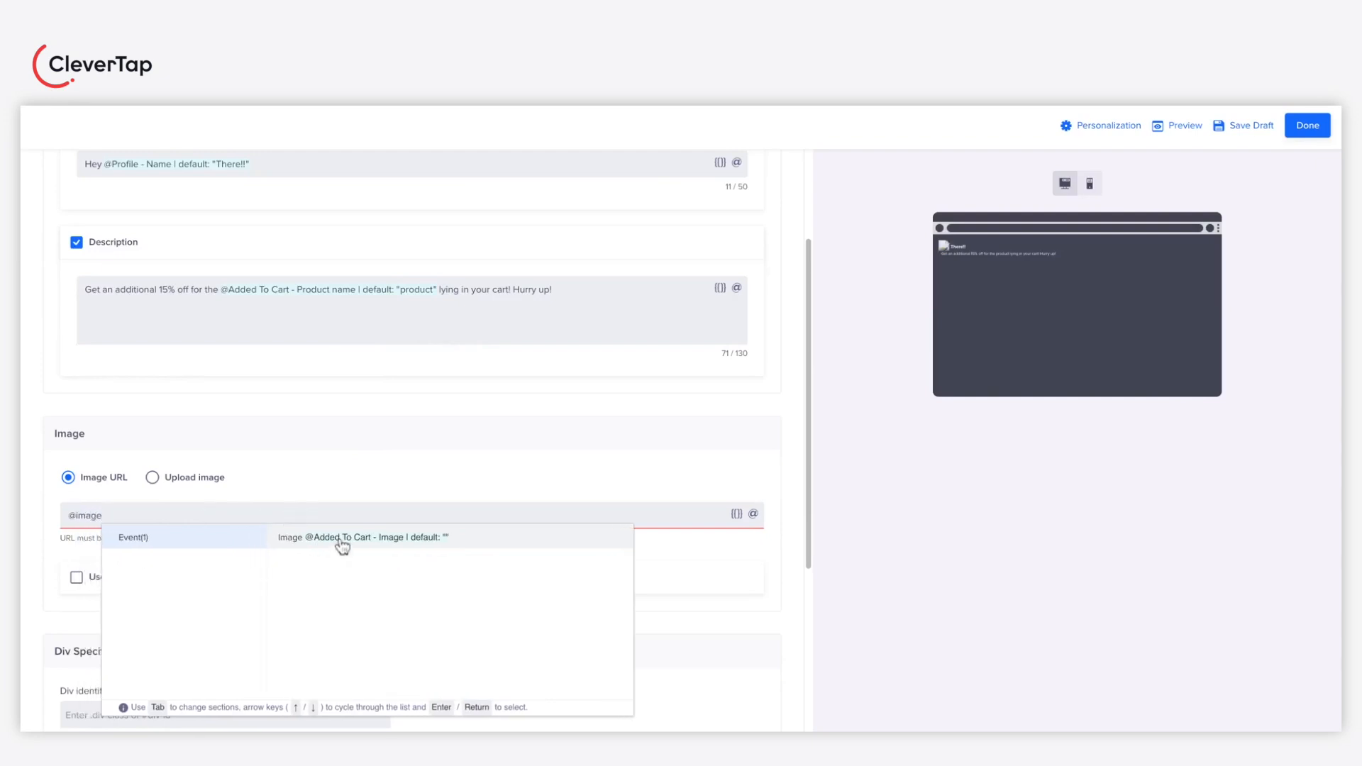
click(365, 536)
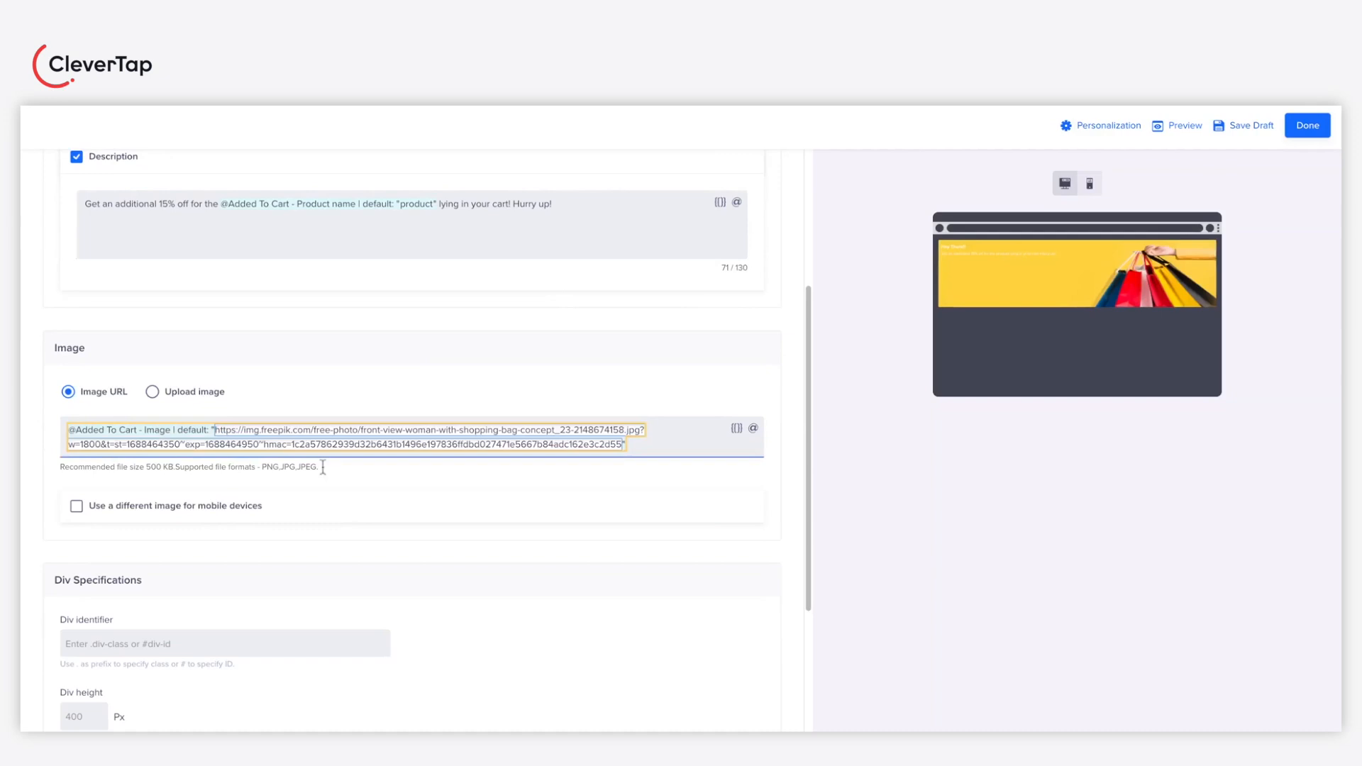
click(76, 505)
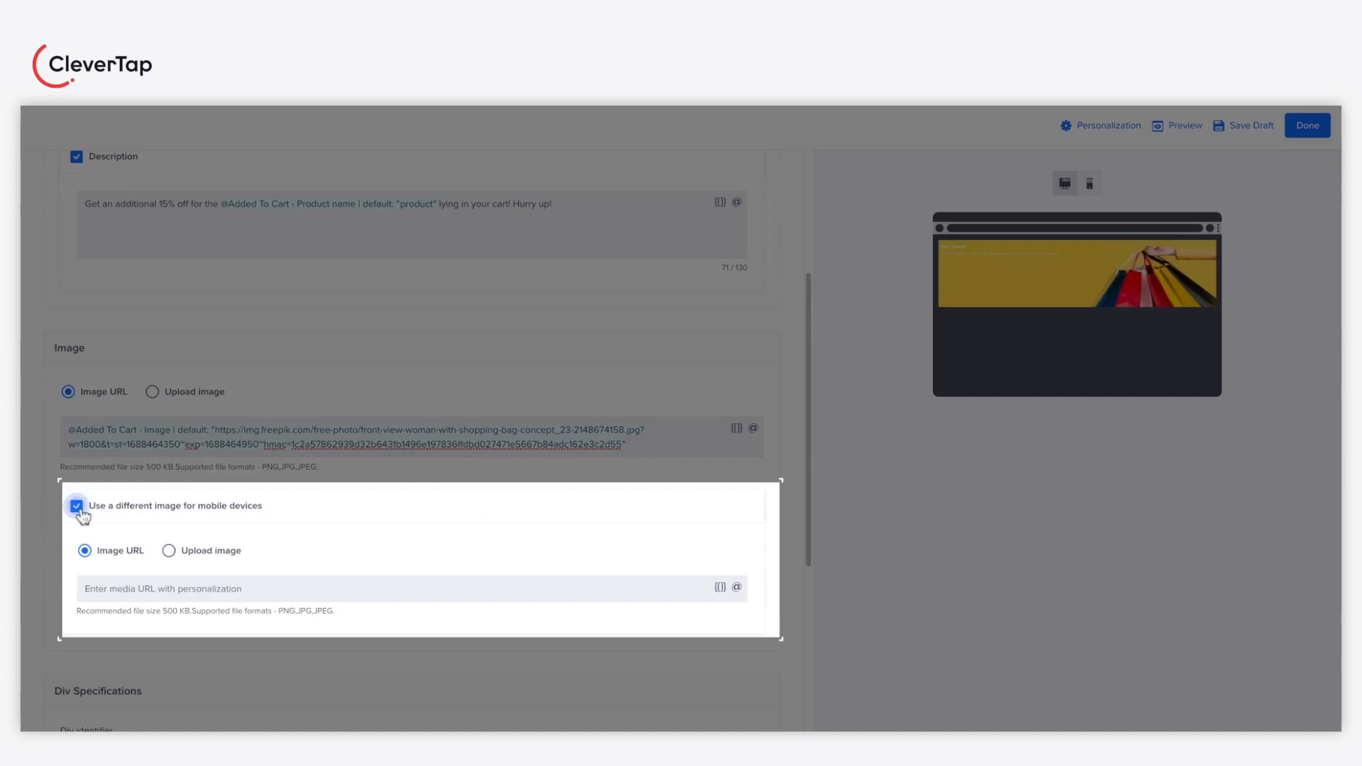
scroll(up, 3)
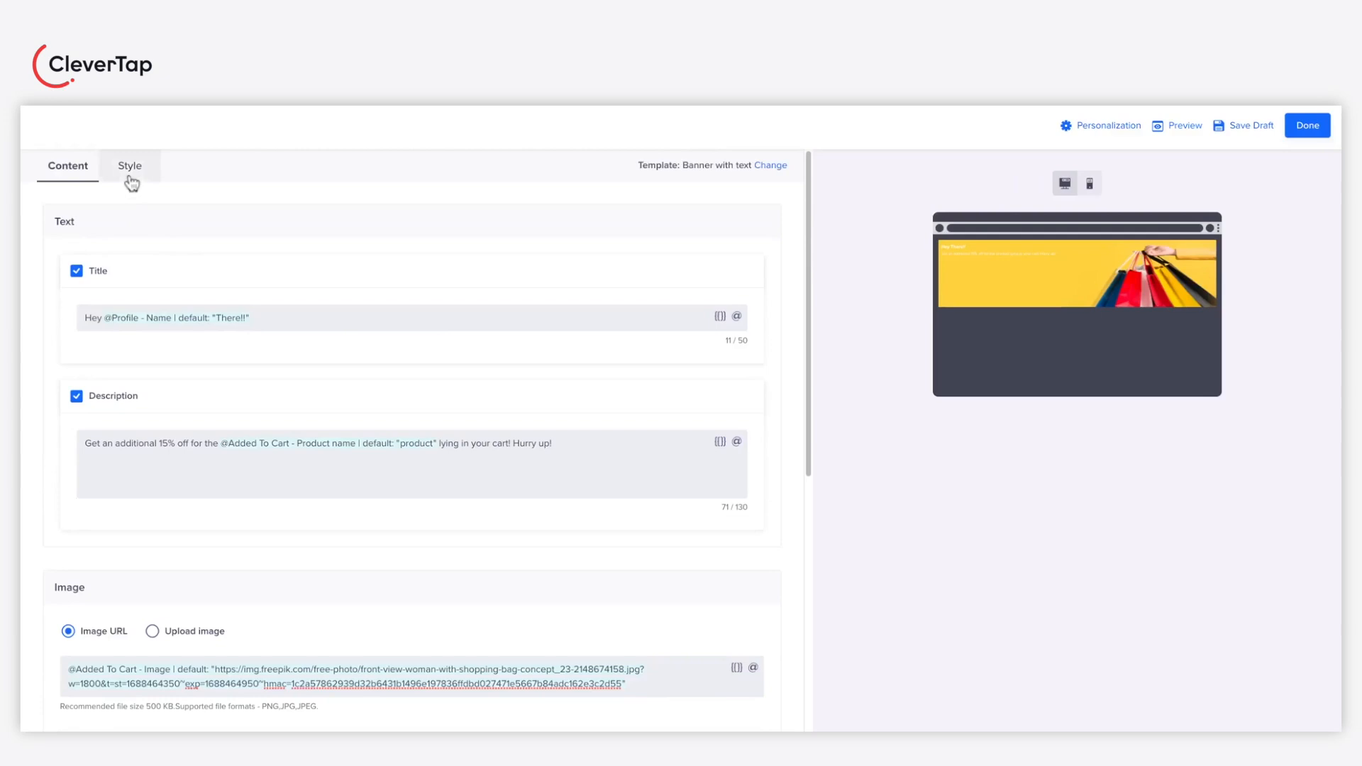
In Style, set Title font size 48 and Title/Description text color #181717.
click(129, 166)
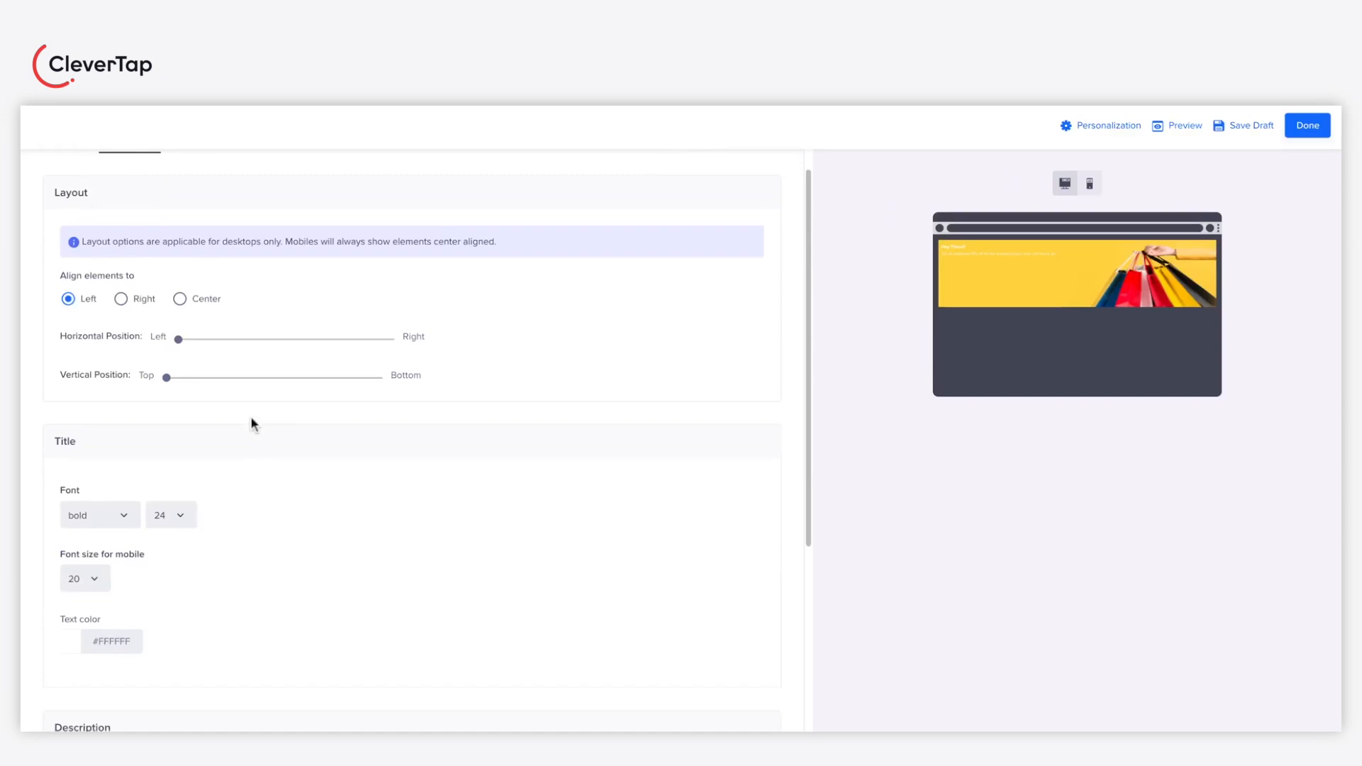
scroll(down, 3)
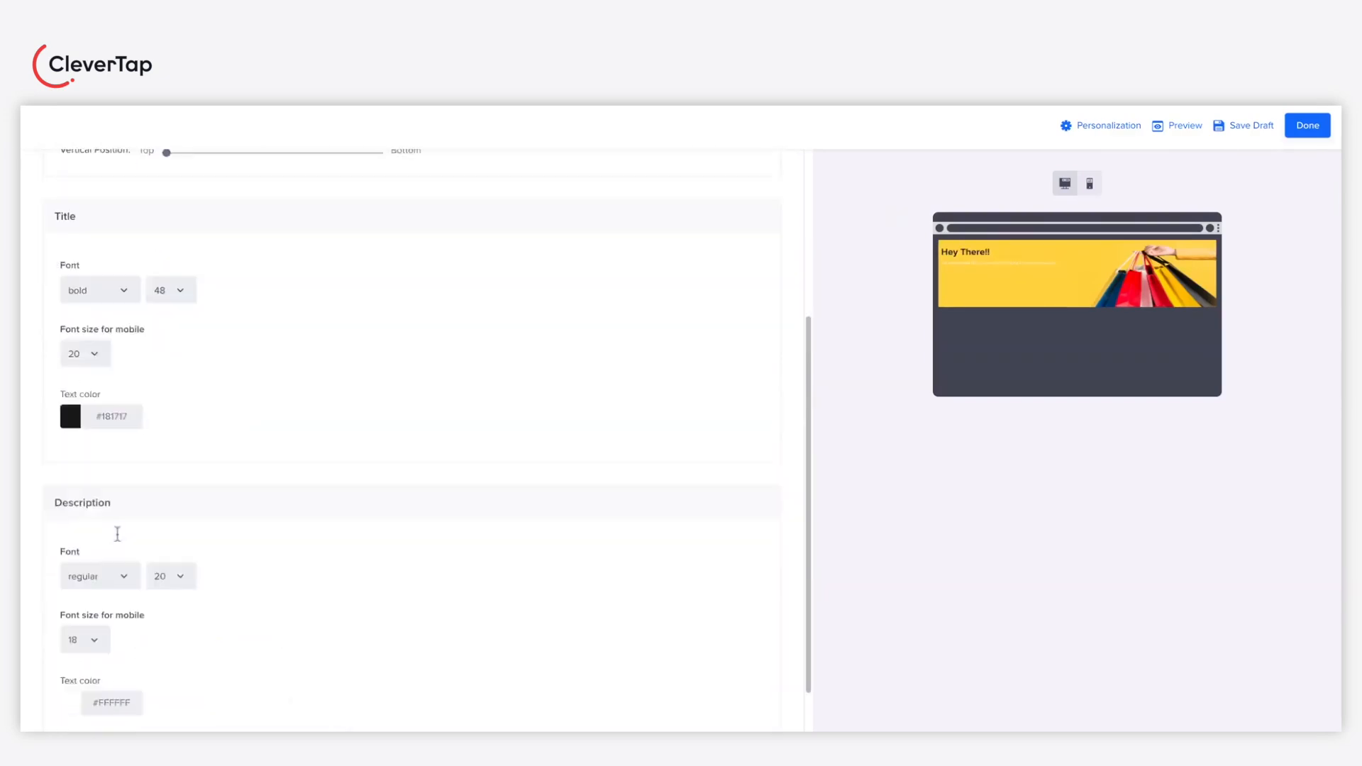
scroll(up, 3)
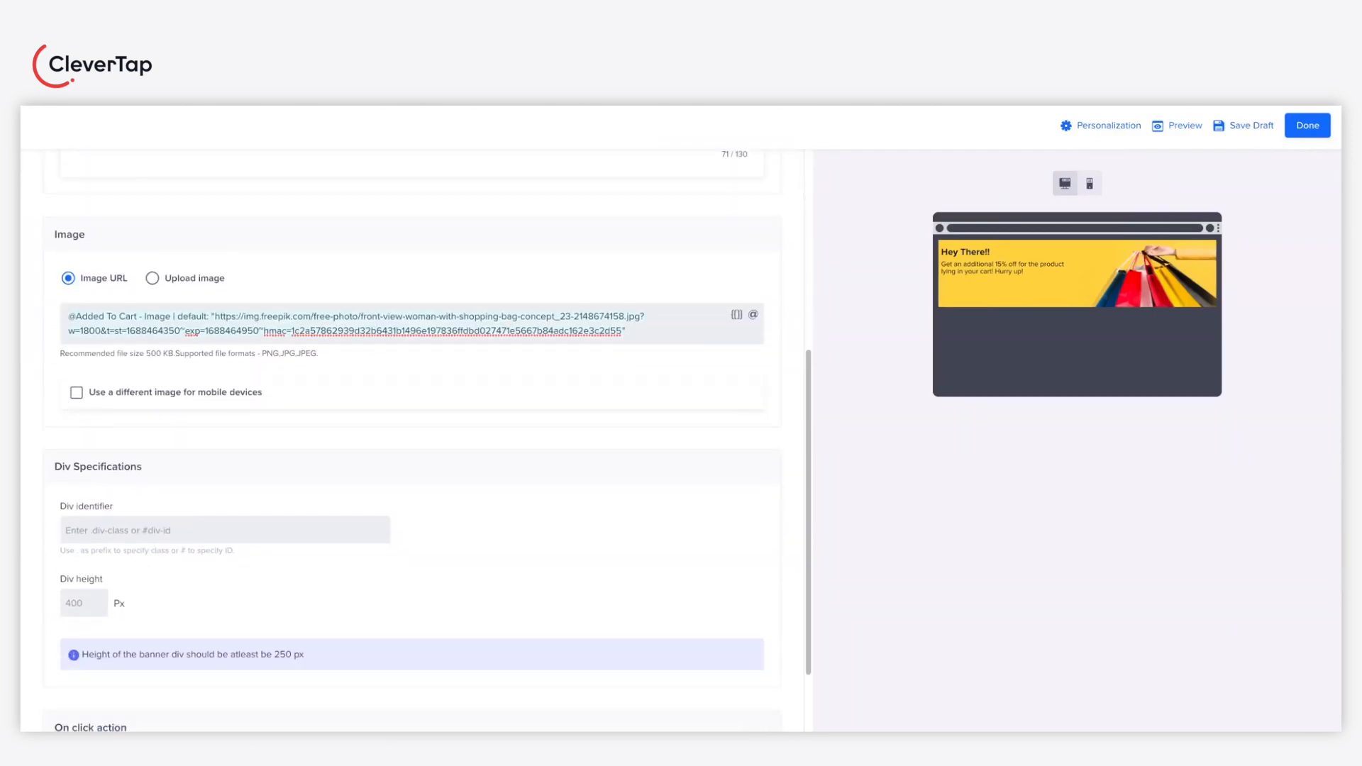
Set the Div identifier to #hero_unit.
scroll(down, 3)
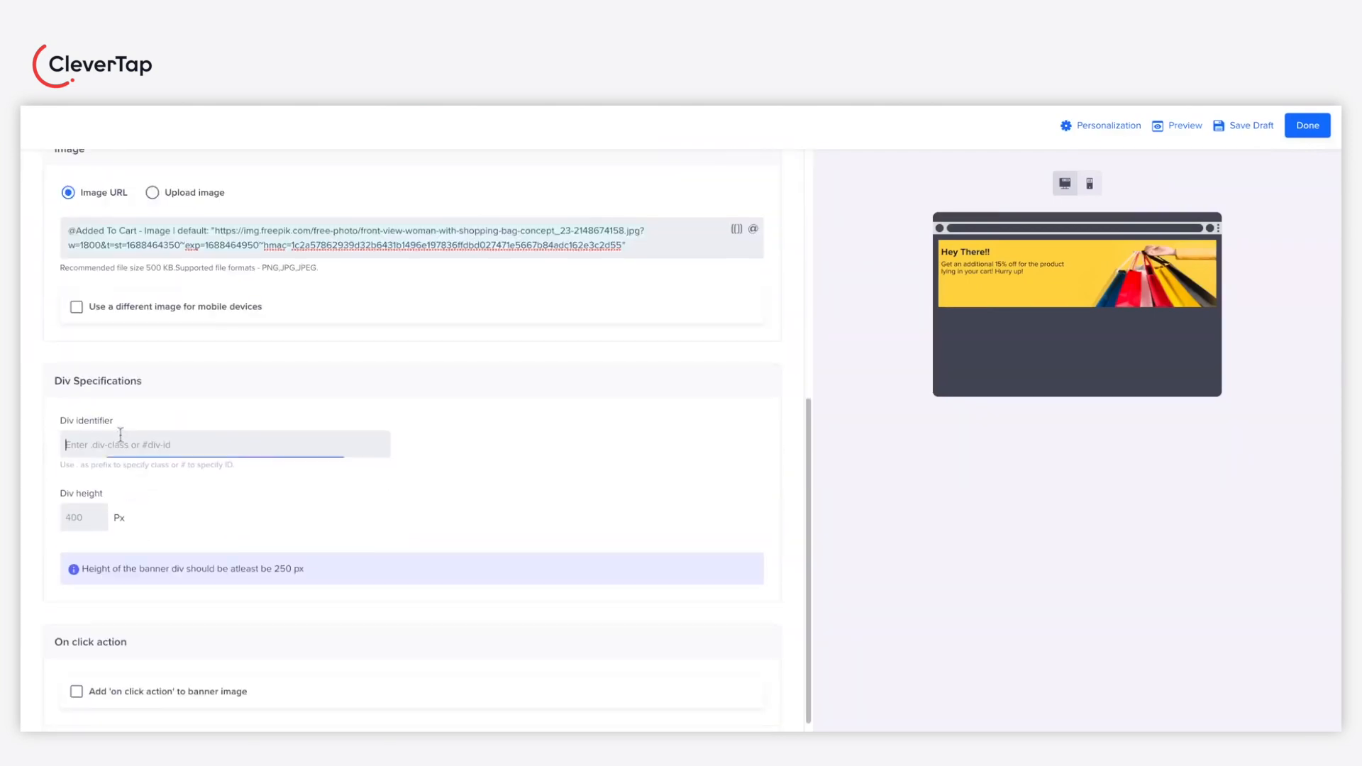
text(#hero)
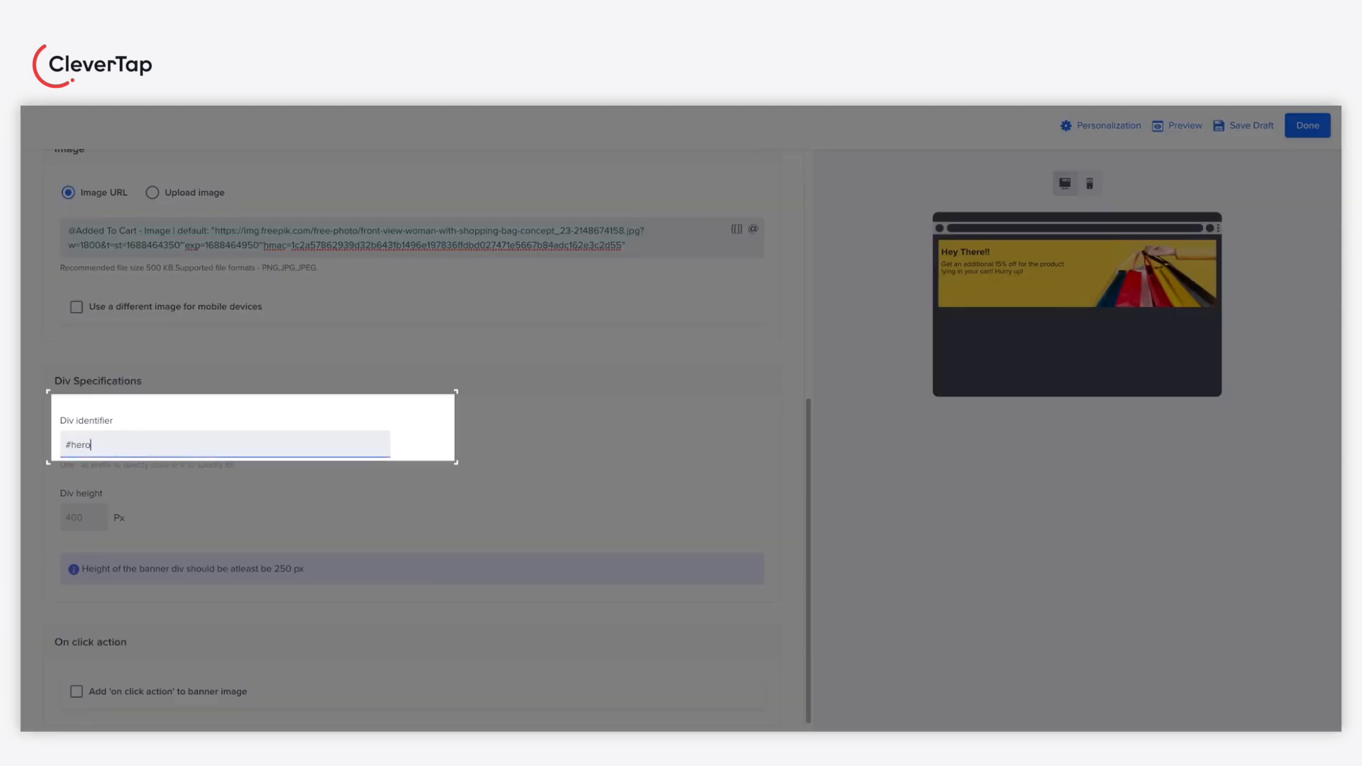
text(_u)
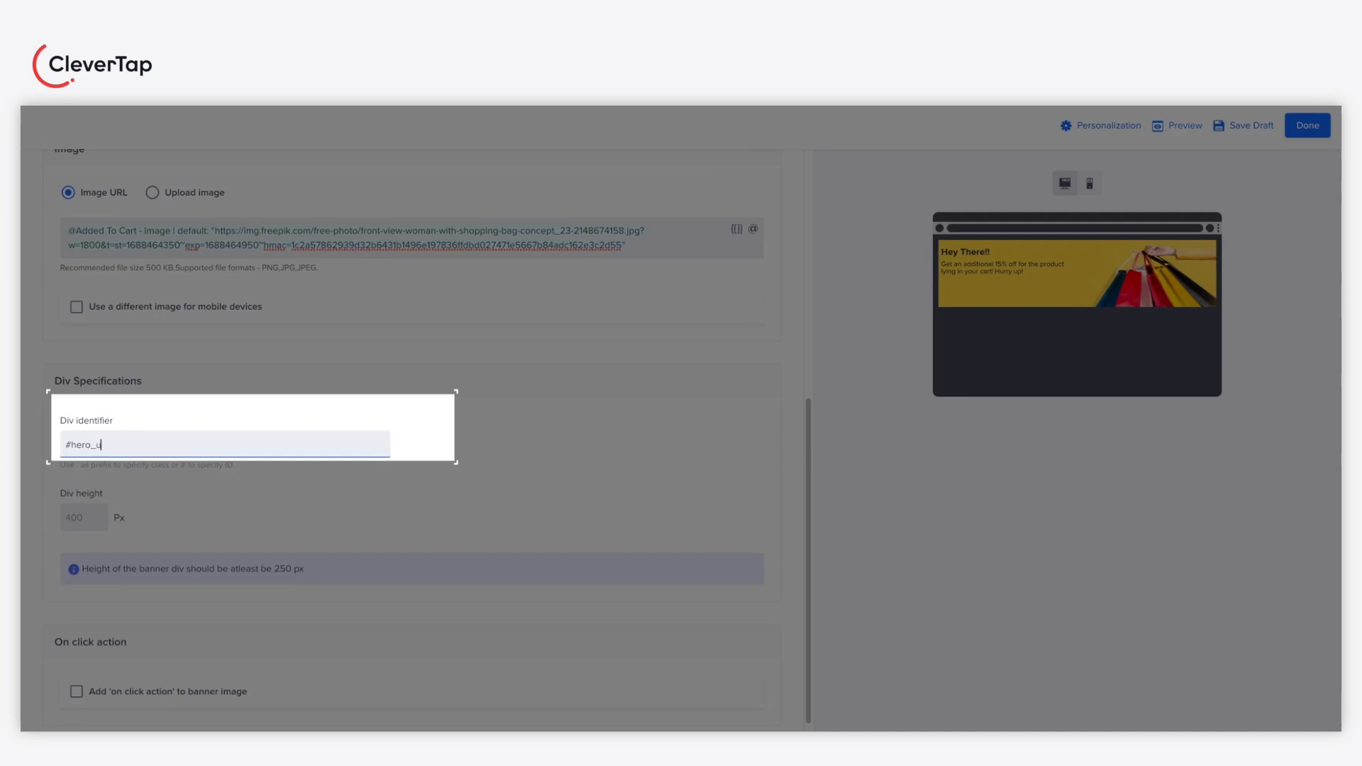
text(nit)
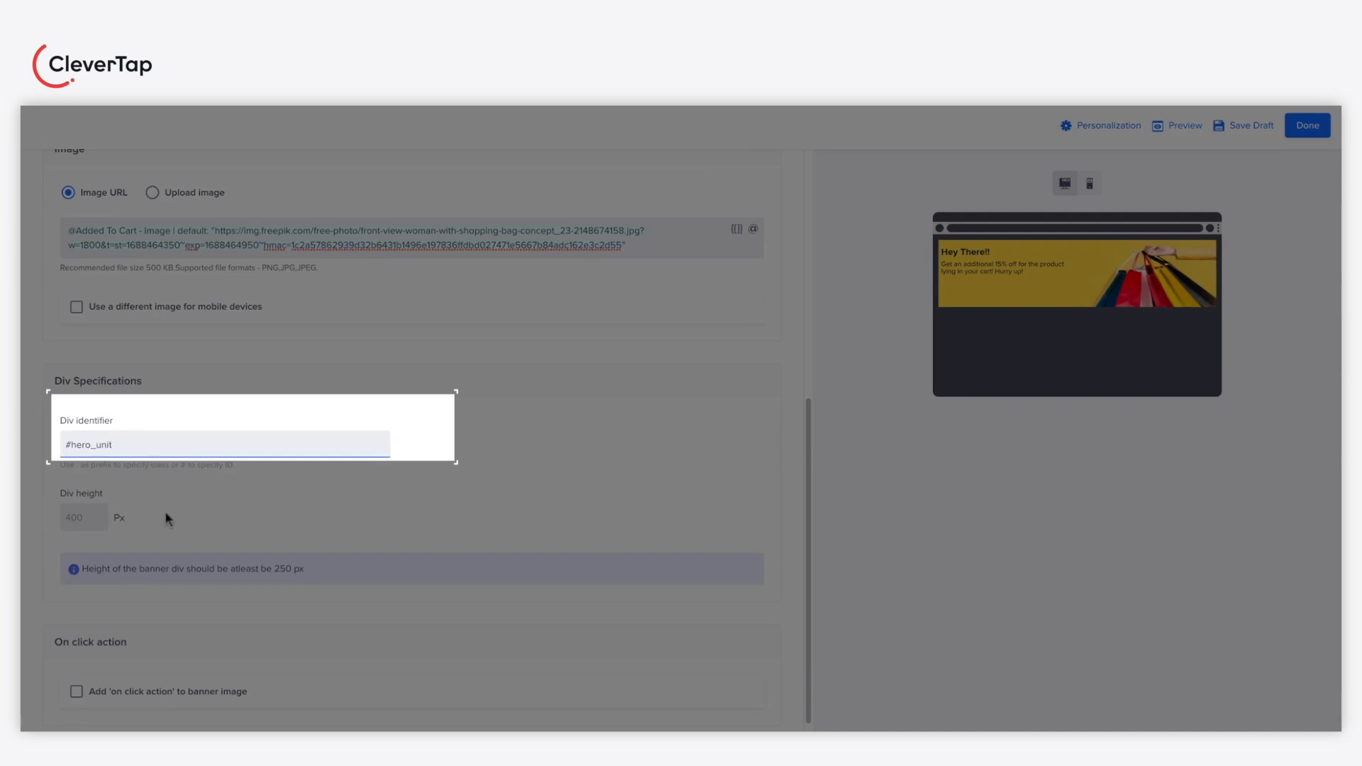
click(223, 444)
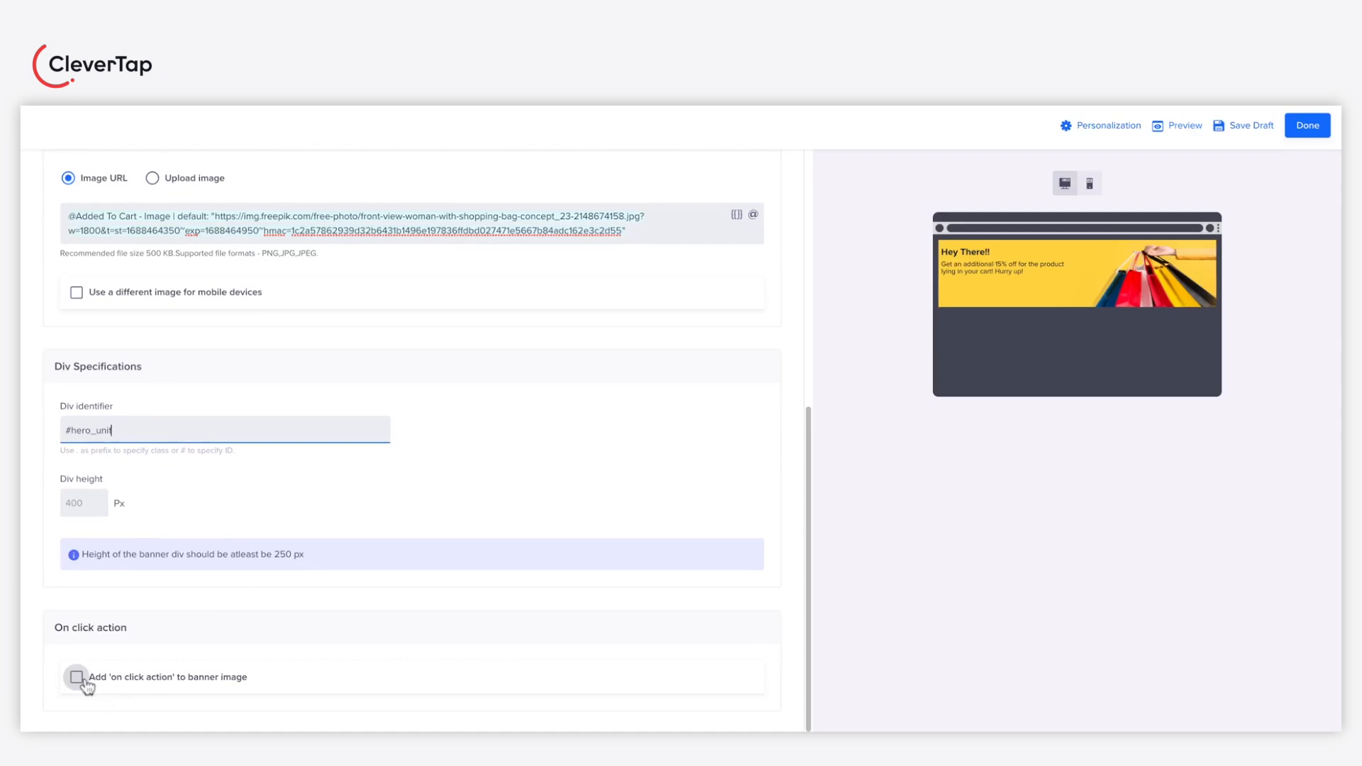
Enable an on-click action with an https link opening in a new tab and finish the message.
click(77, 677)
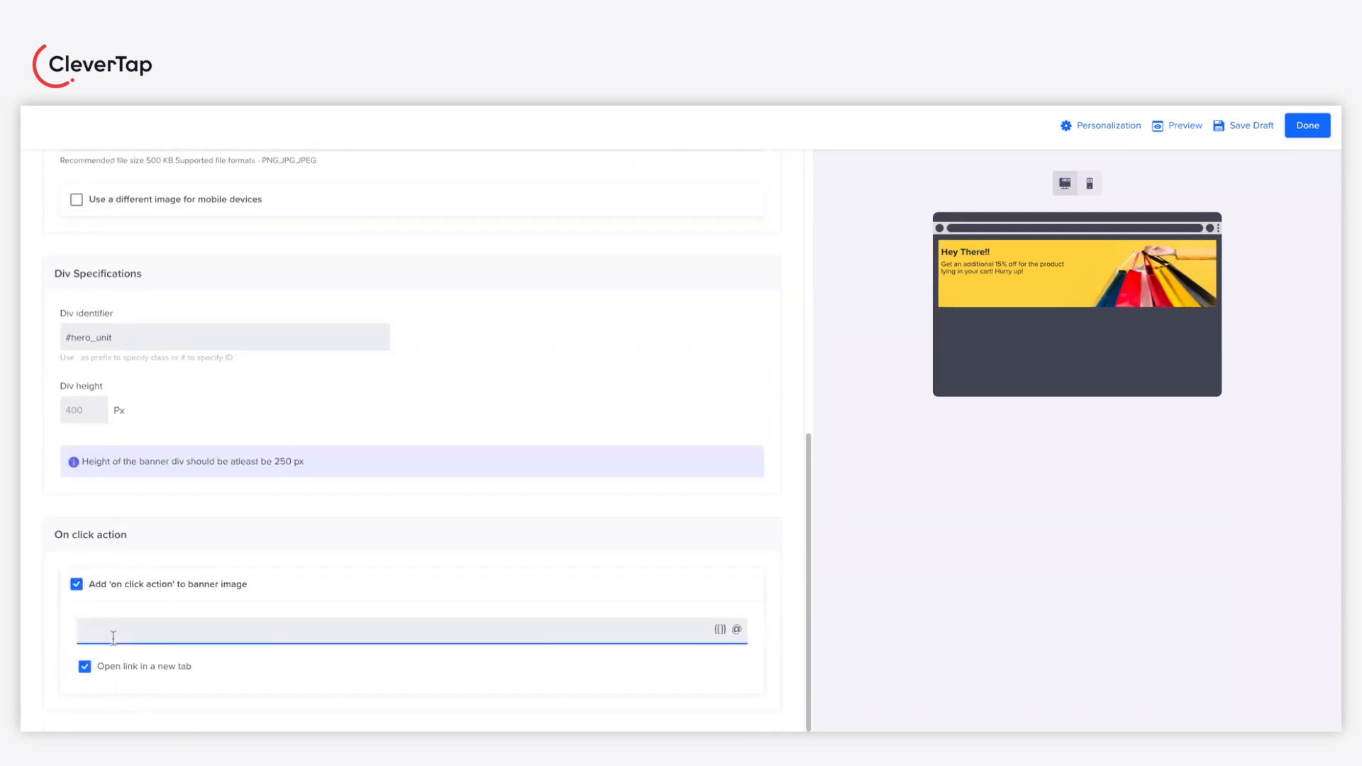
text(h)
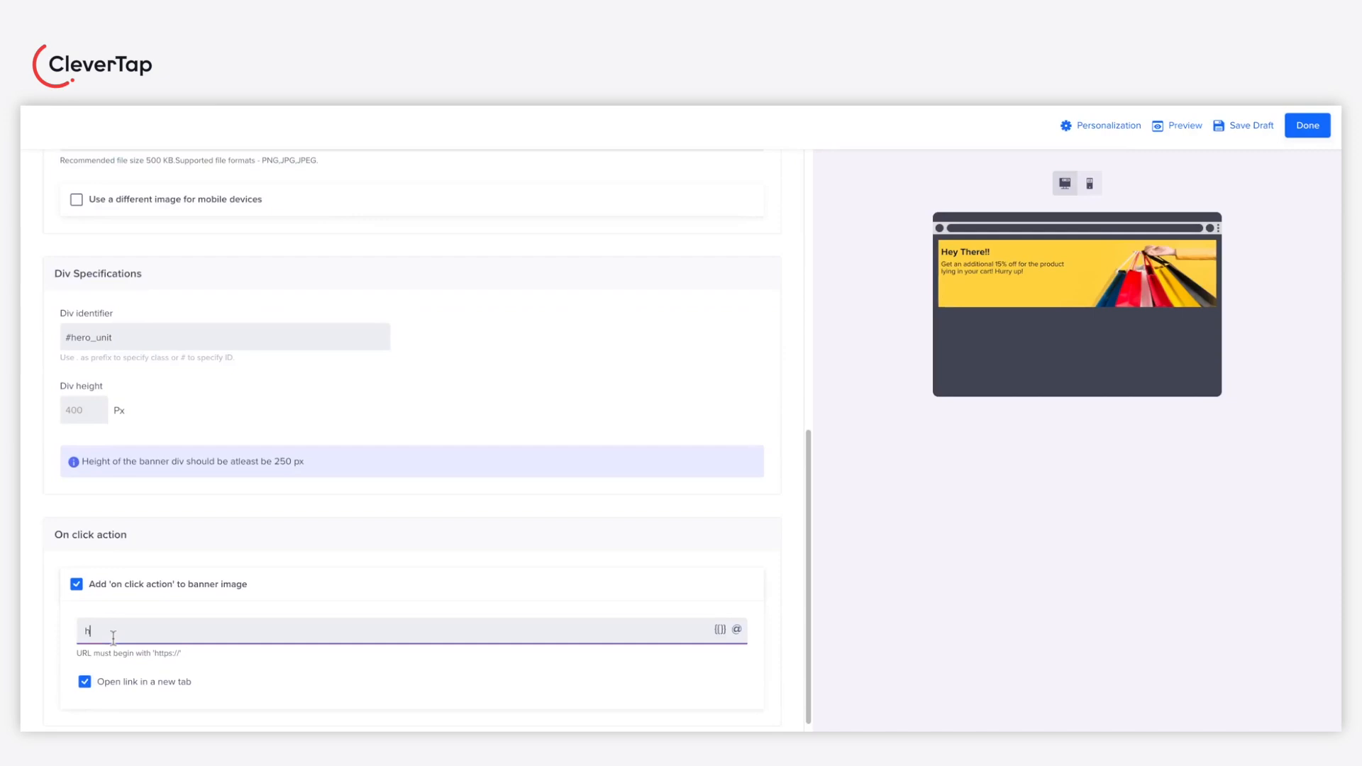
text(ttp)
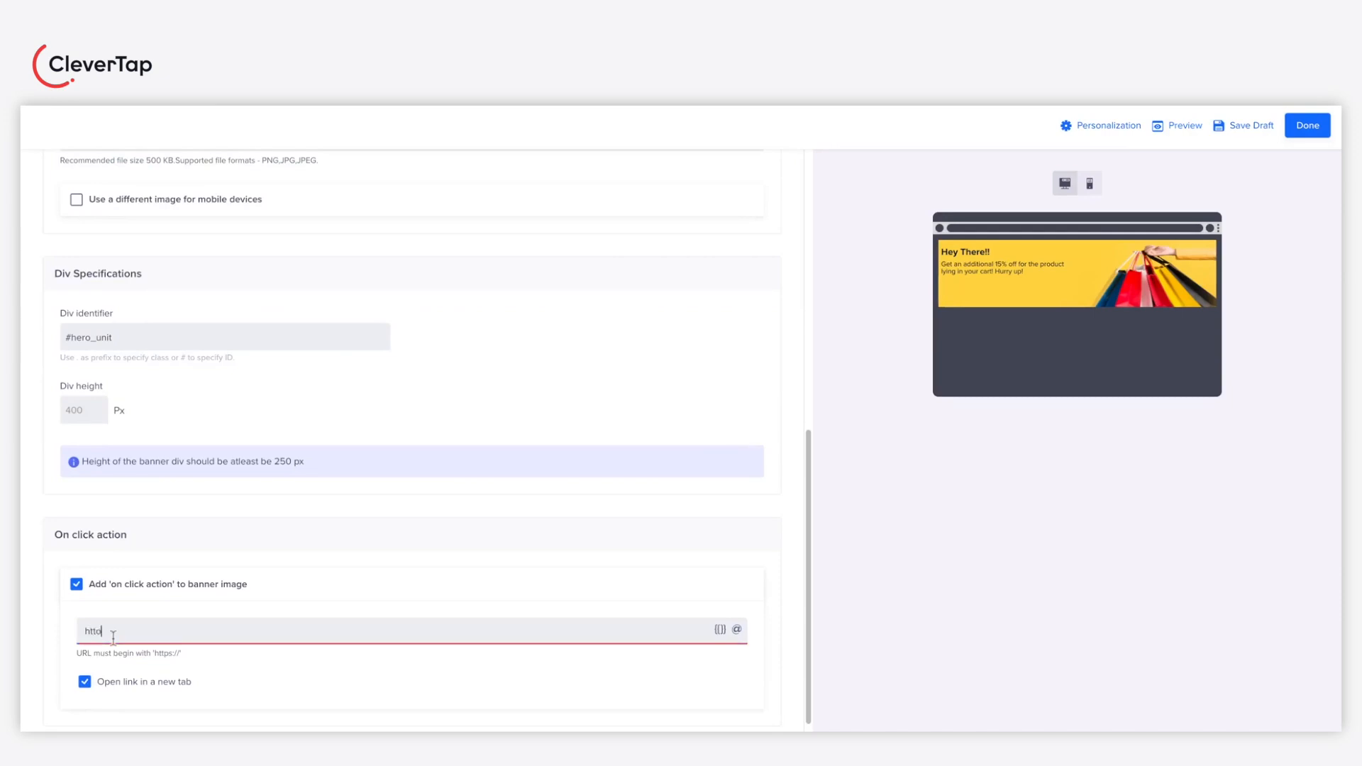
scroll(up, 3)
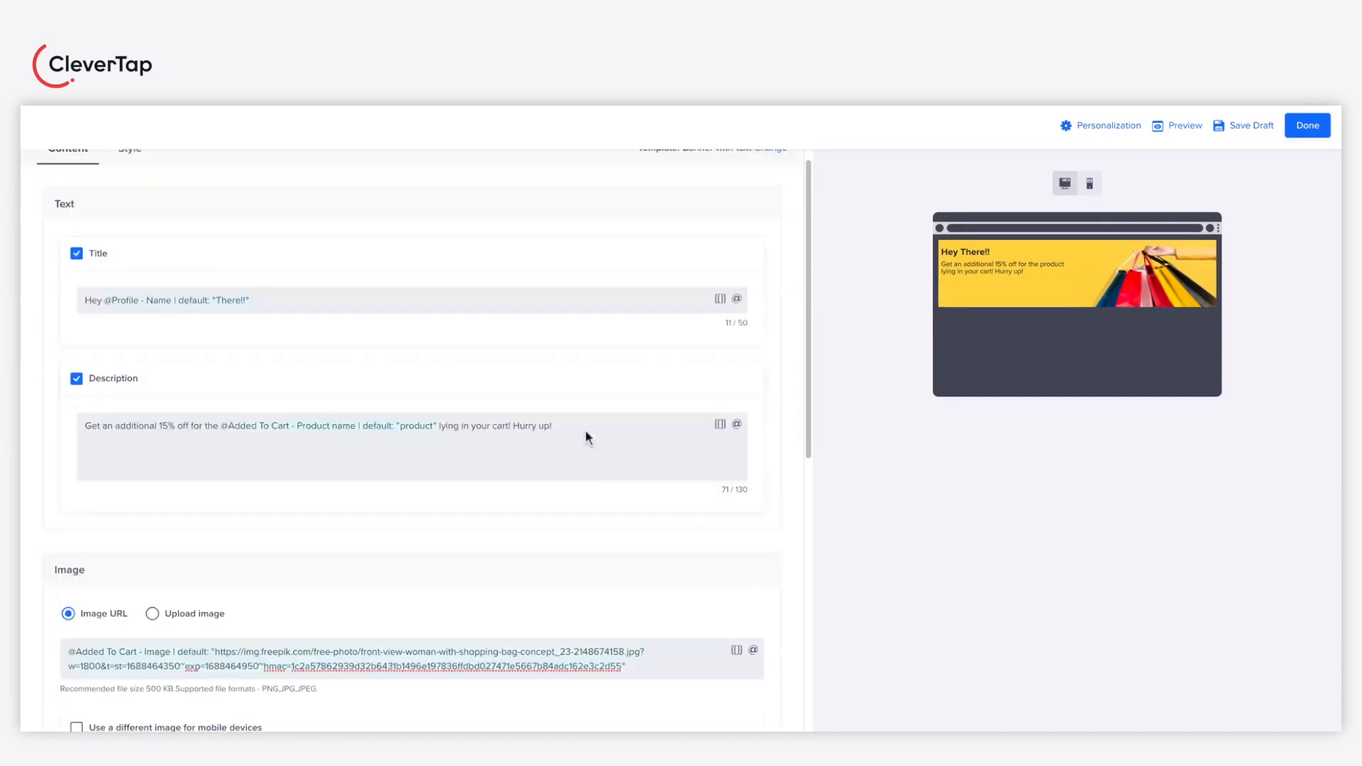
click(1307, 125)
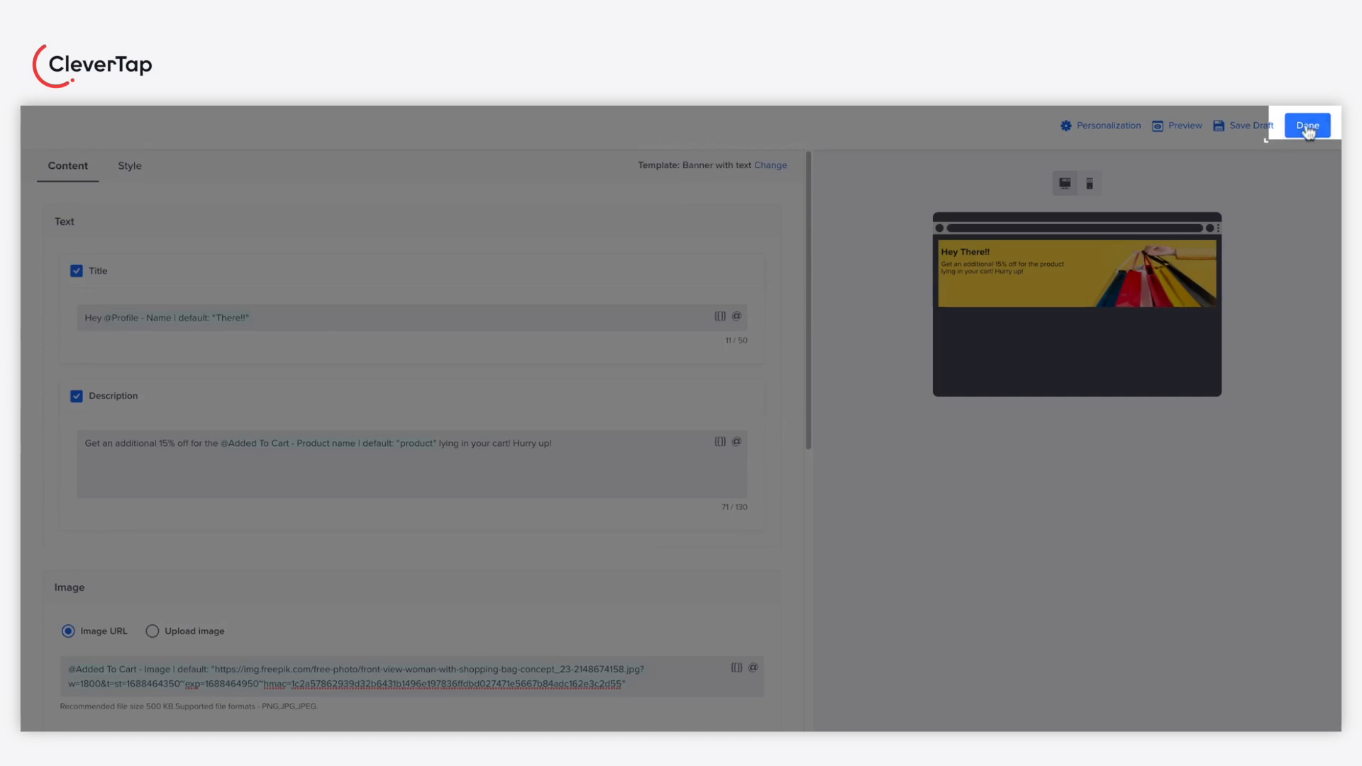
Confirm the start and end dates Jul 05 to Jul 07, 2023 in the When step.
click(1307, 124)
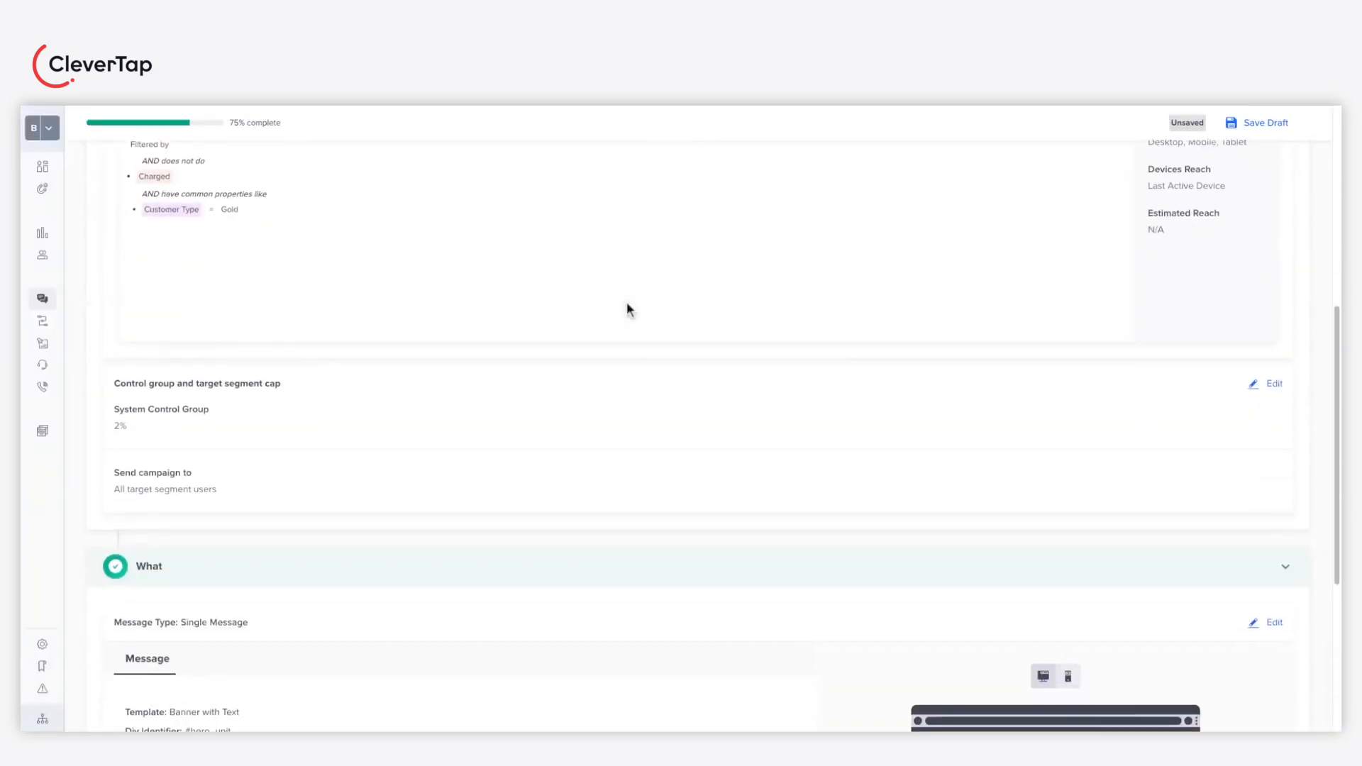
scroll(down, 3)
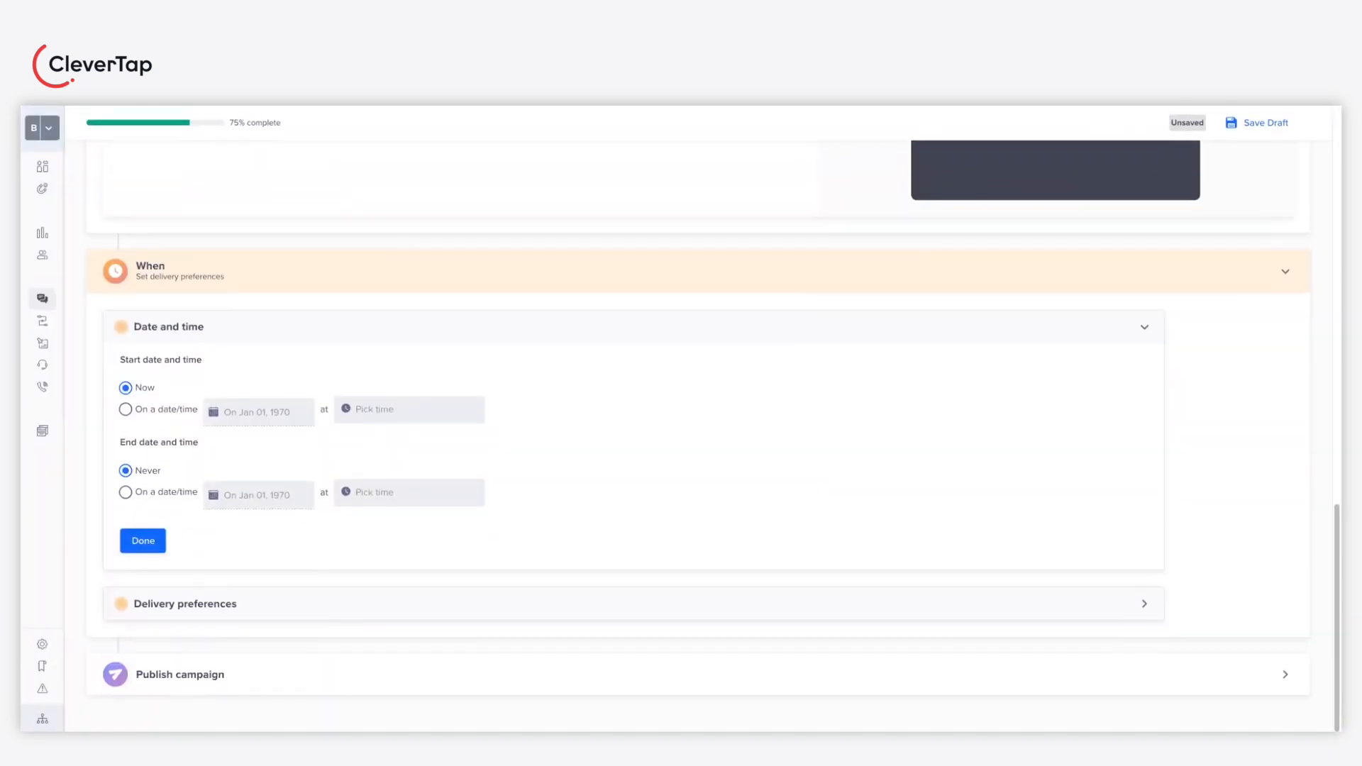
click(127, 409)
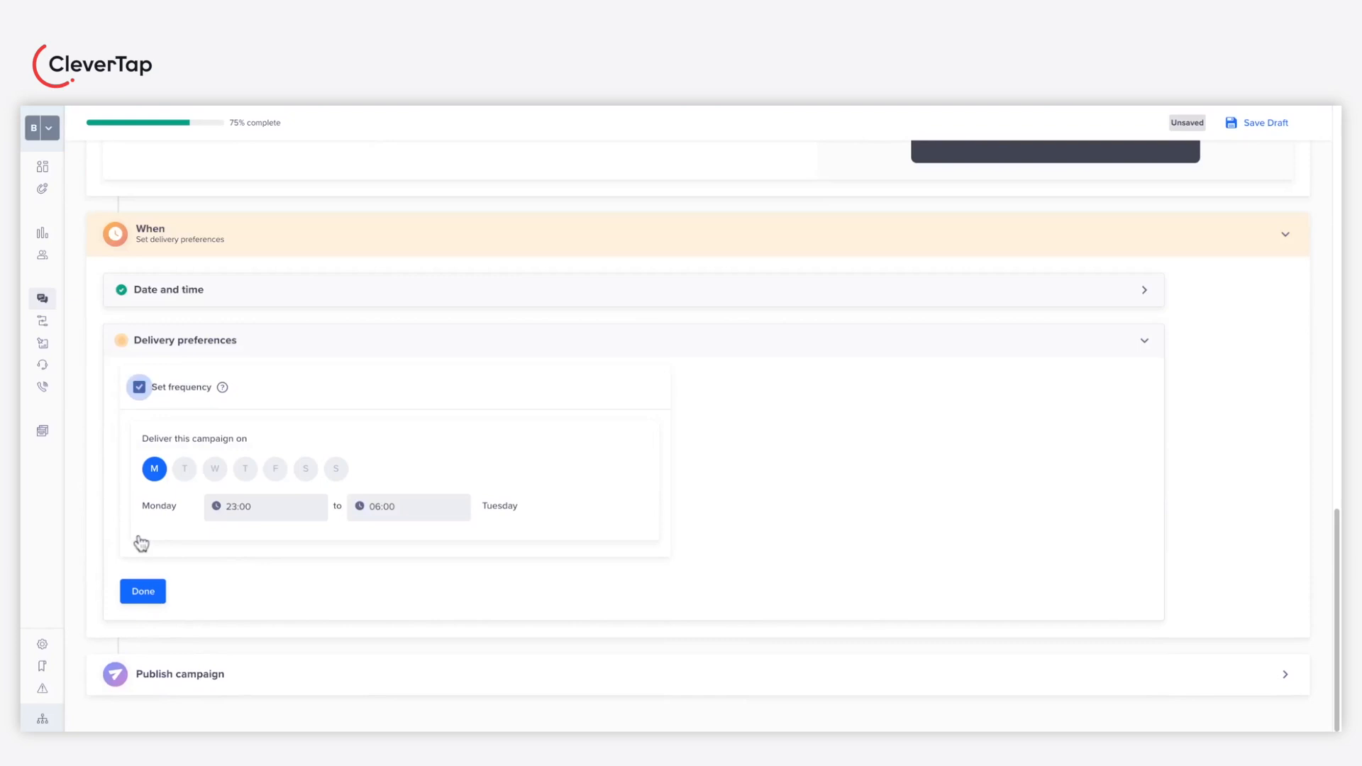
mouse_move(309, 478)
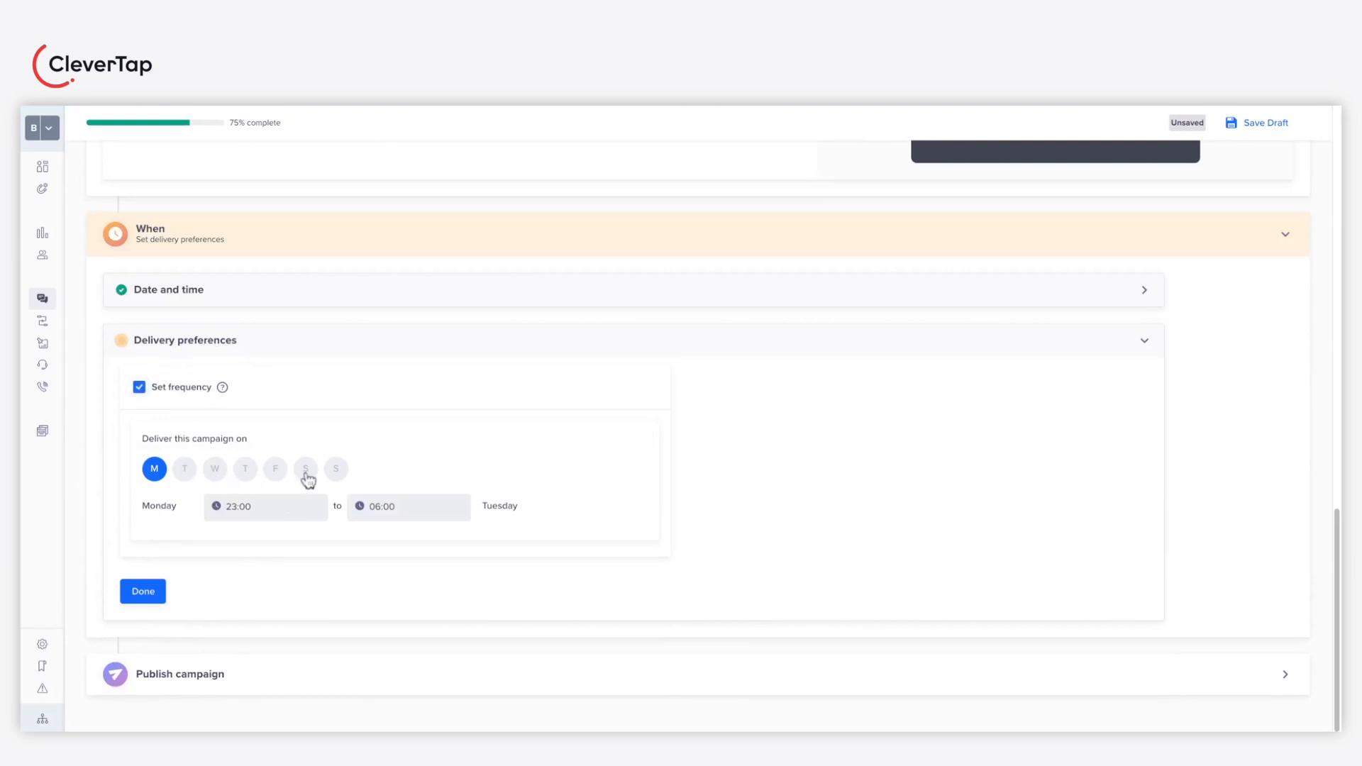
Untick Set frequency and confirm the delivery preferences.
click(139, 386)
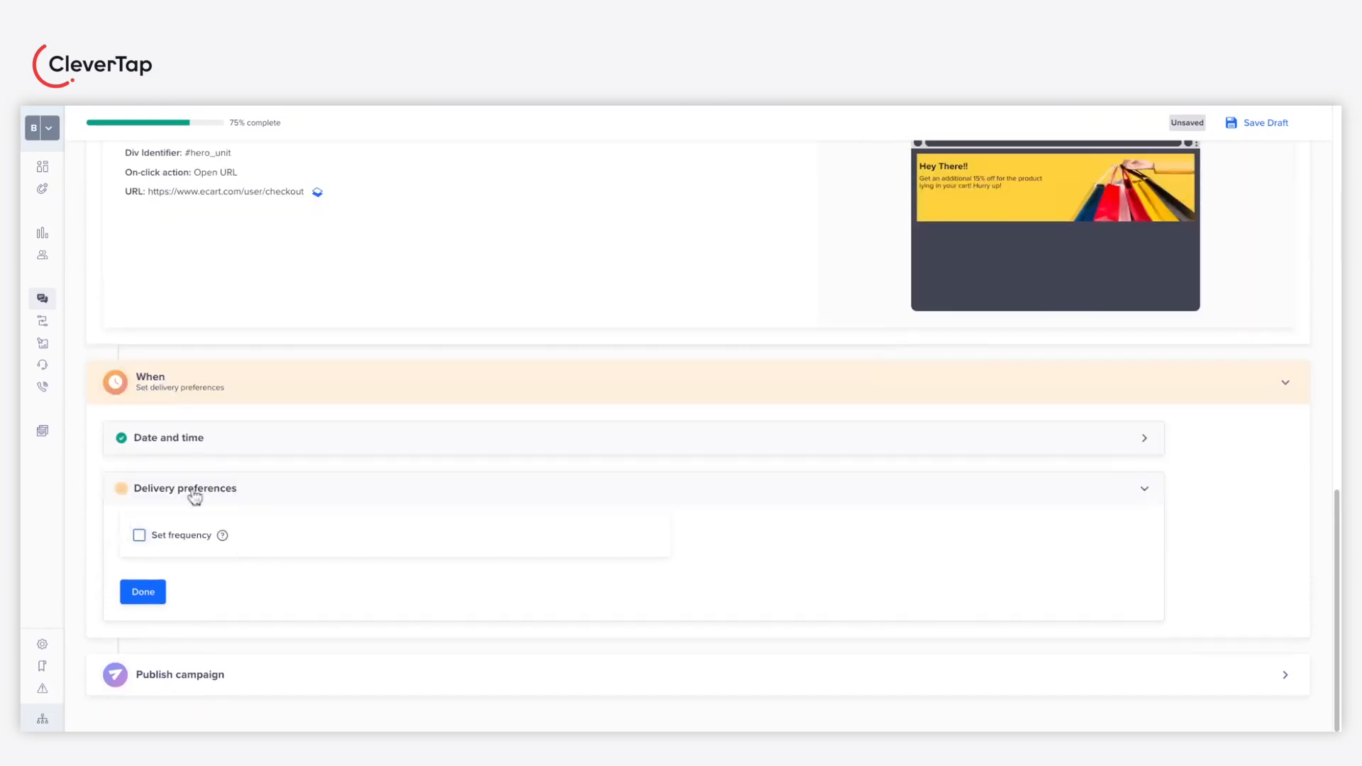
click(142, 592)
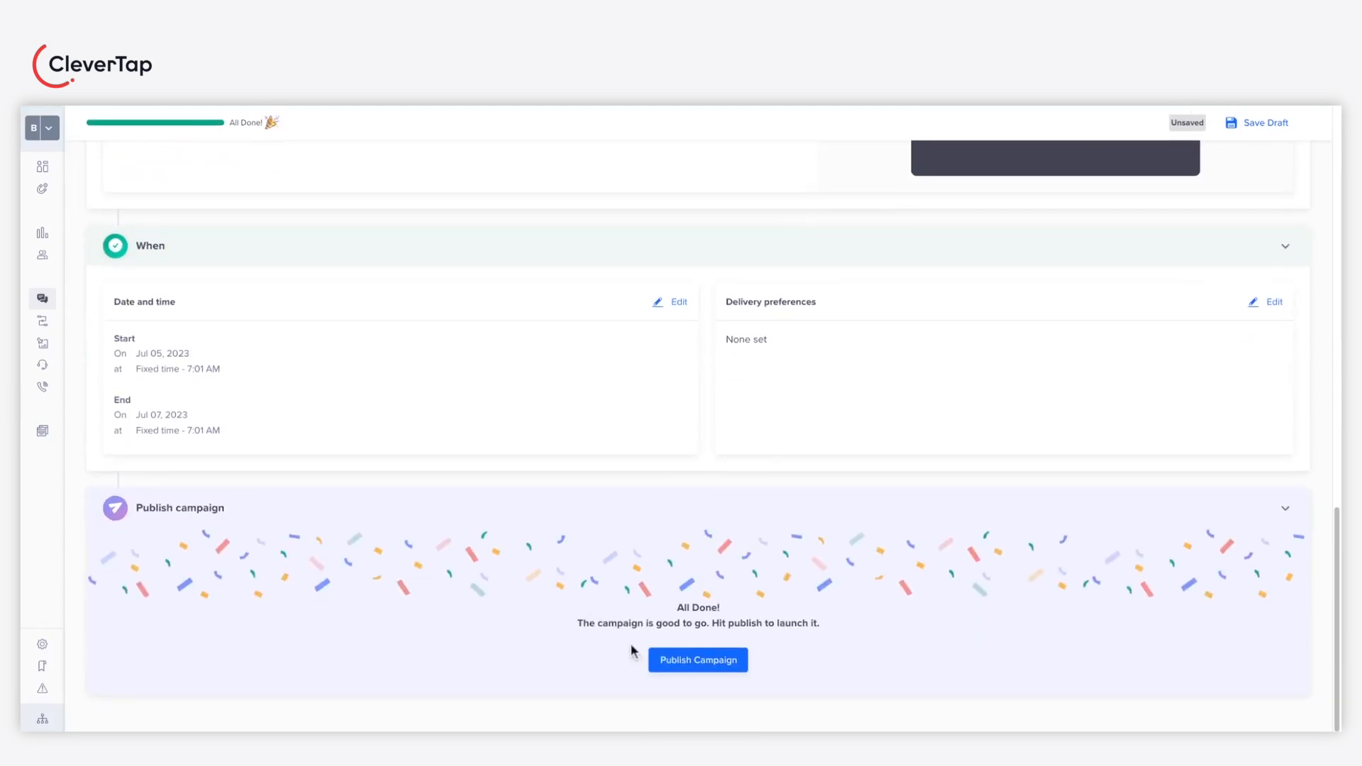
Publish the campaign, confirm it, and dismiss the saved notice so it shows as running.
click(697, 660)
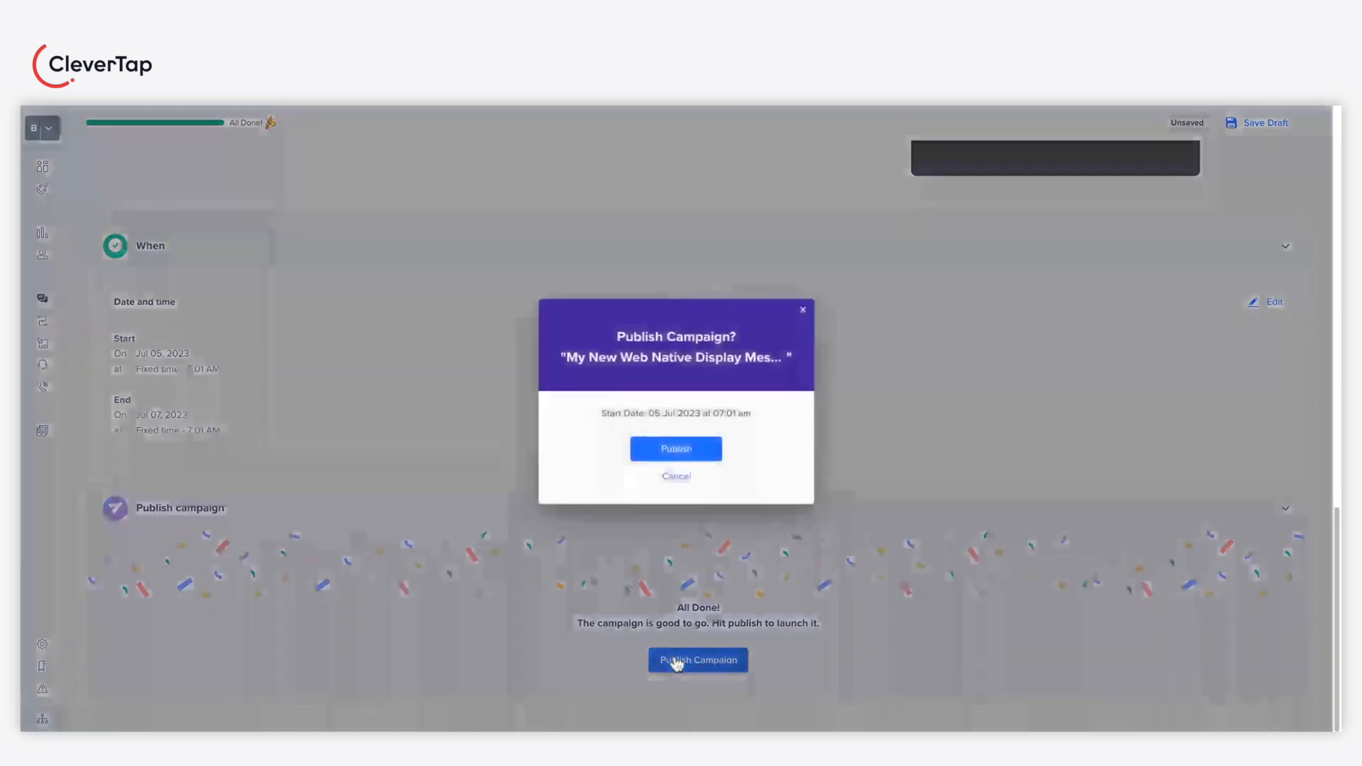
click(676, 475)
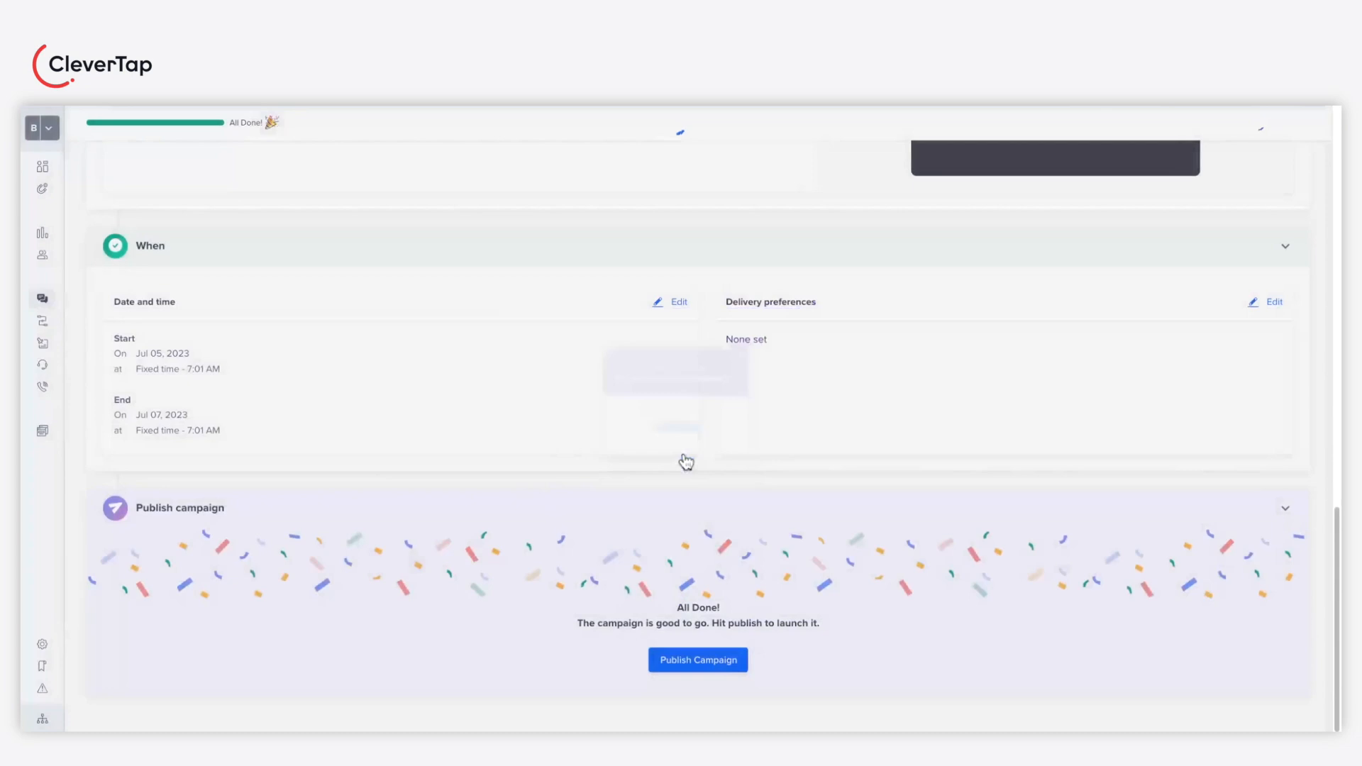
click(698, 660)
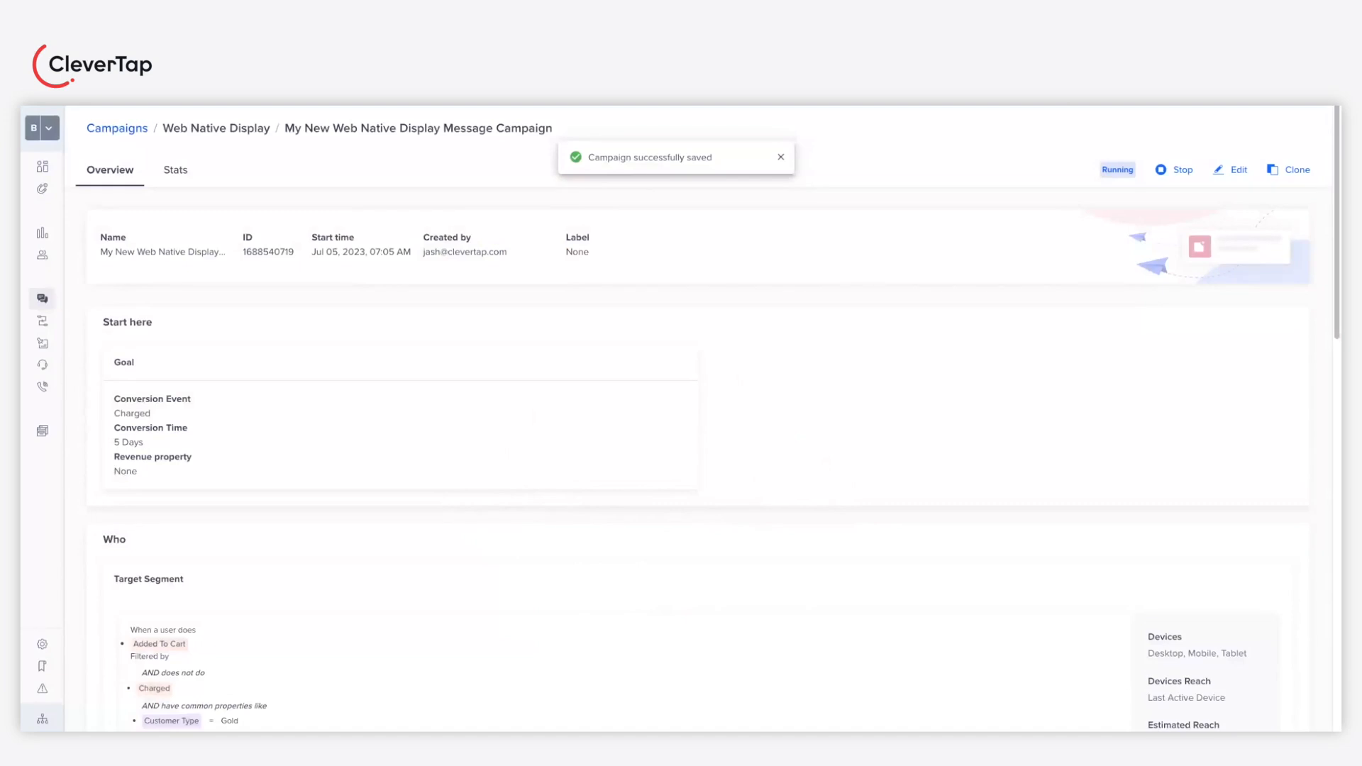
click(779, 157)
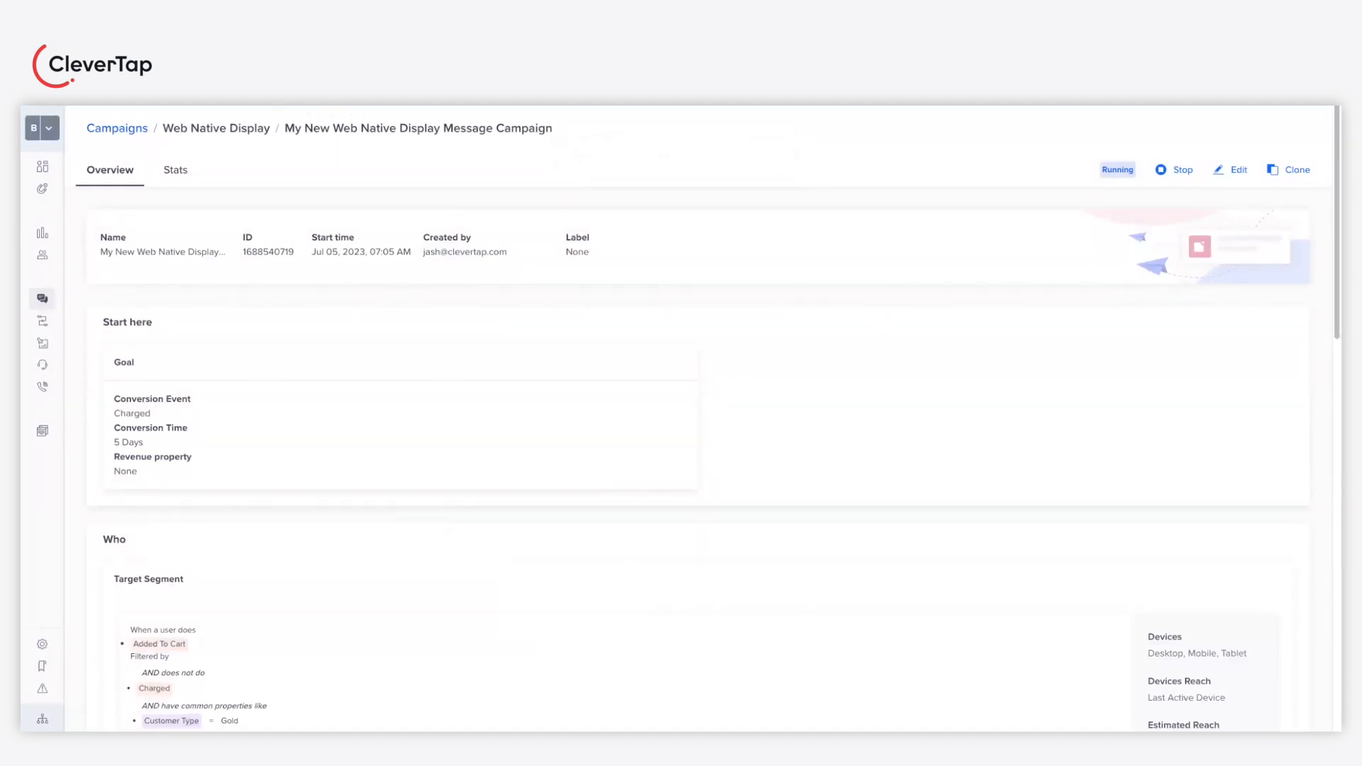